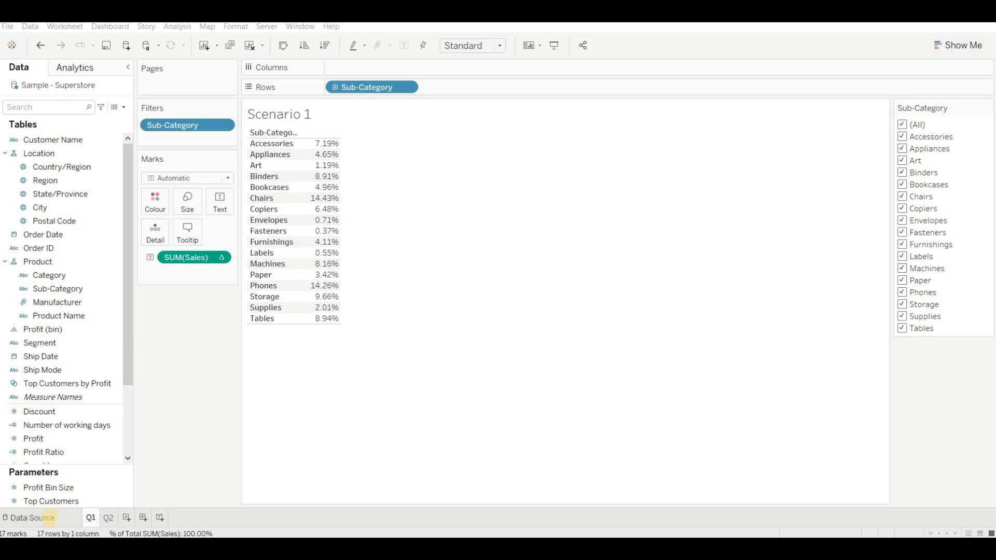
mouse_move(378, 108)
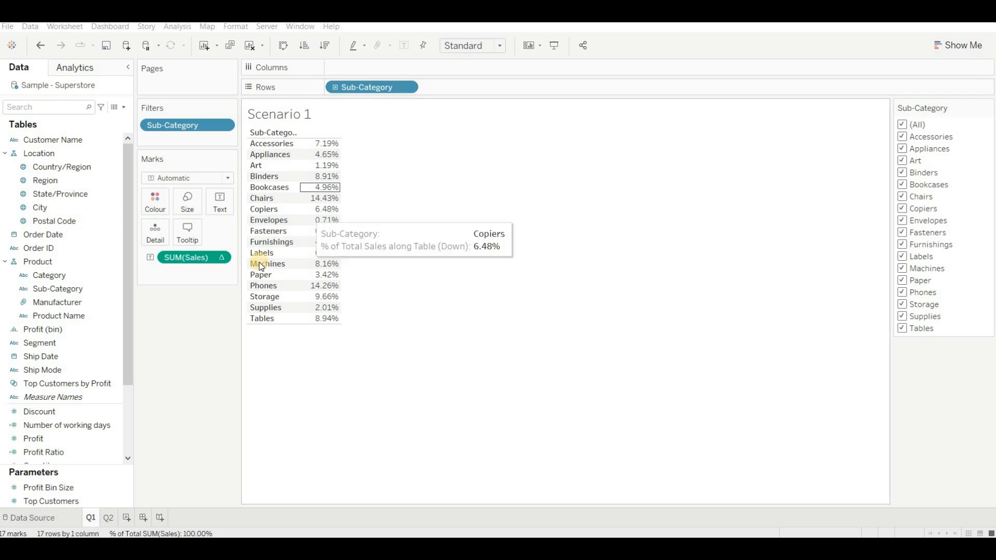
mouse_move(321, 148)
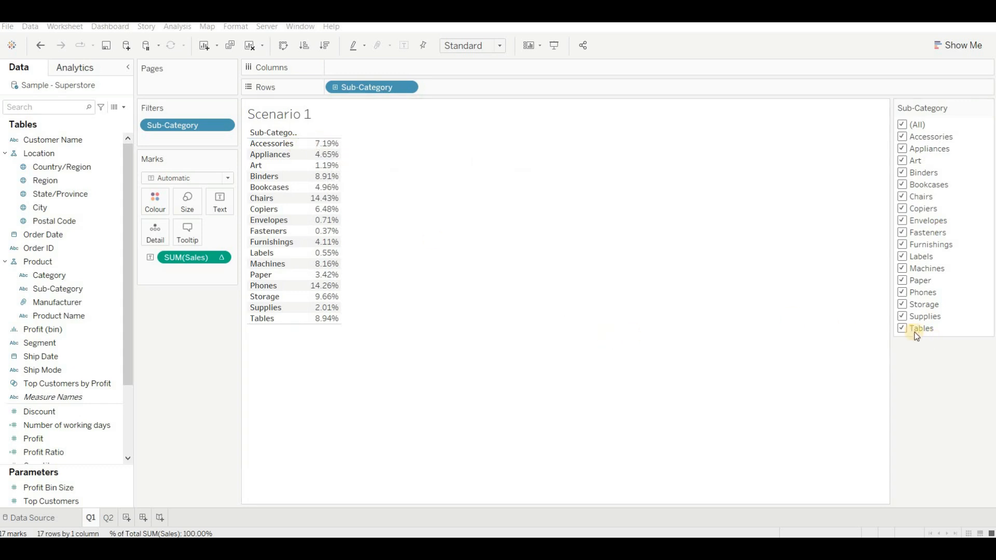
Toggle Tables and Supplies in the Sub-Category filter, then restore all sub-categories.
left_click(901, 329)
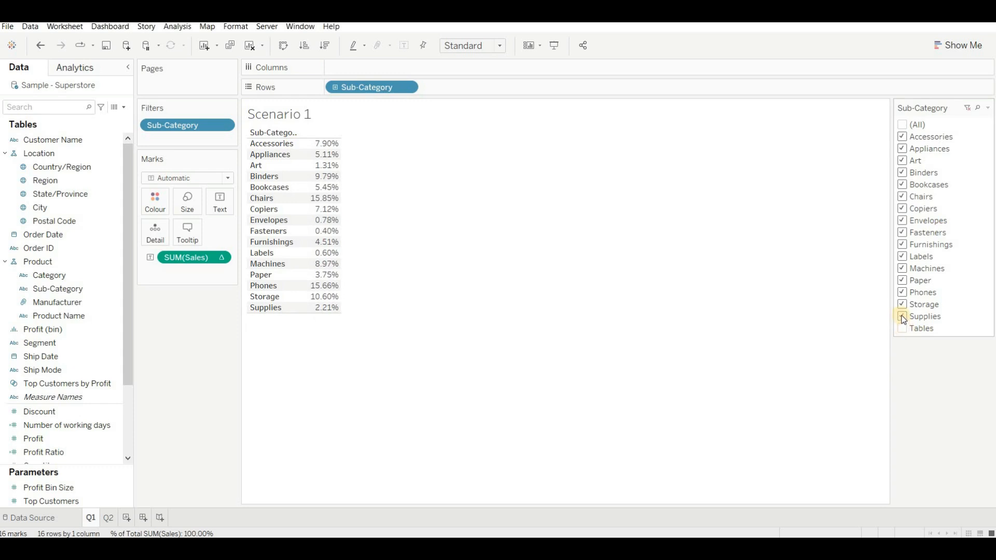
left_click(901, 317)
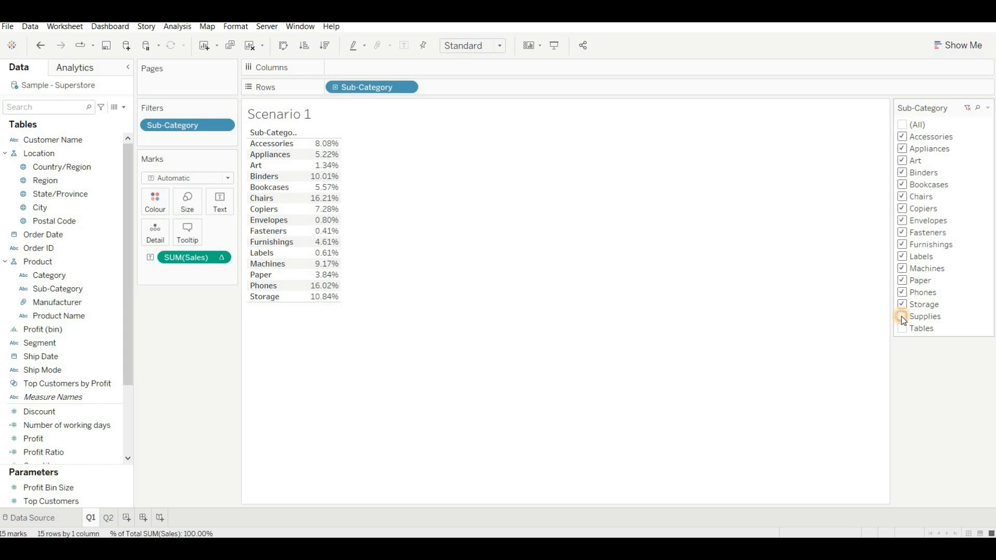
left_click(902, 316)
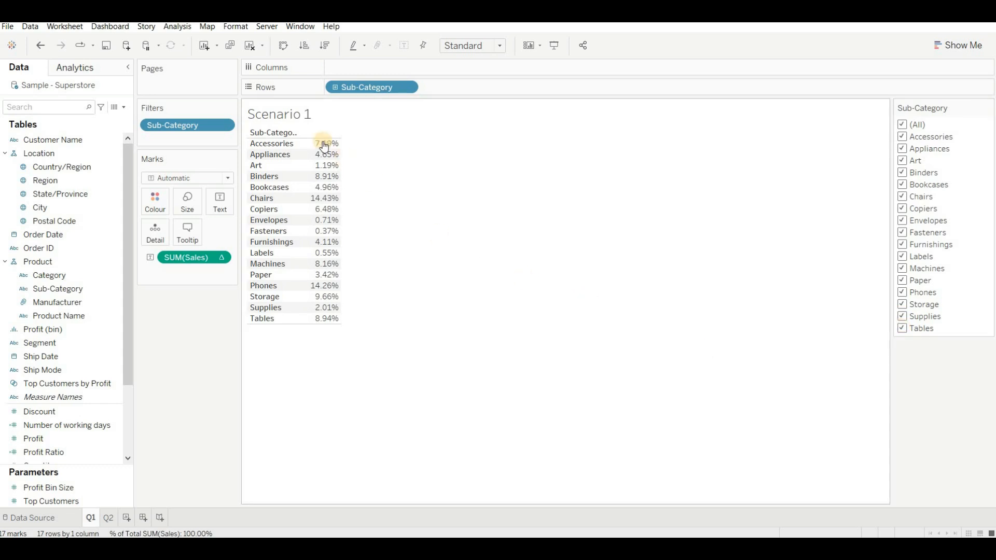
mouse_move(133, 117)
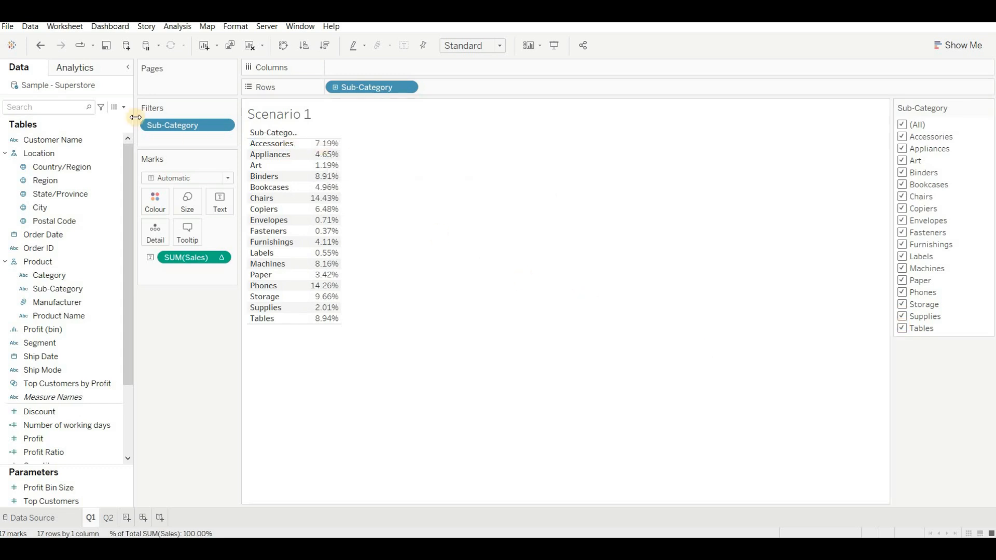
Start a new calculated field named Fixed Sales.
left_click(114, 107)
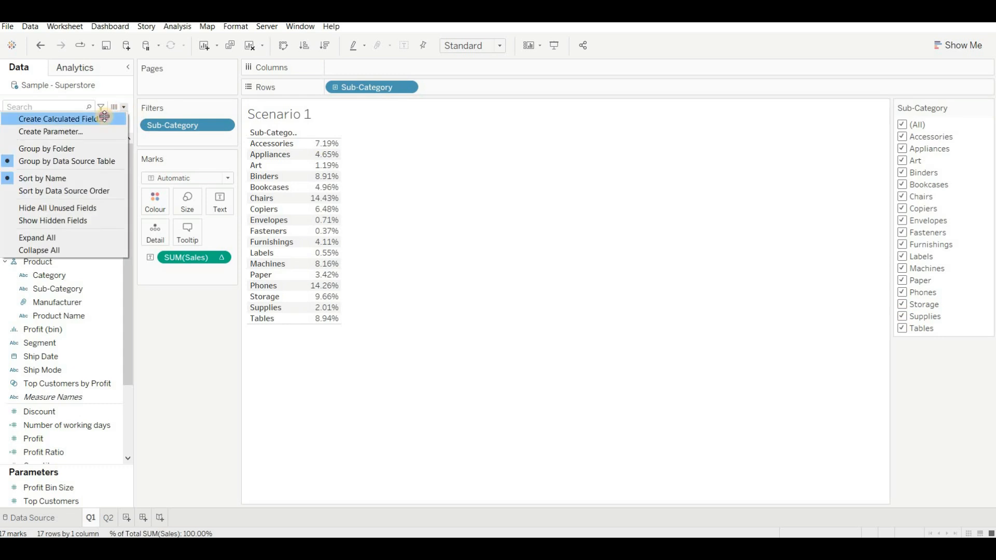
left_click(58, 119)
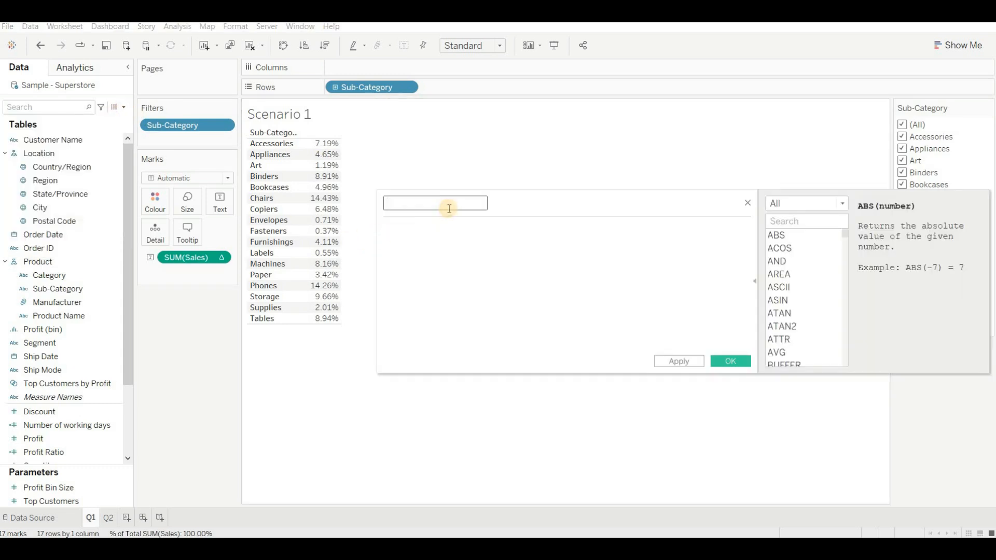
type("F")
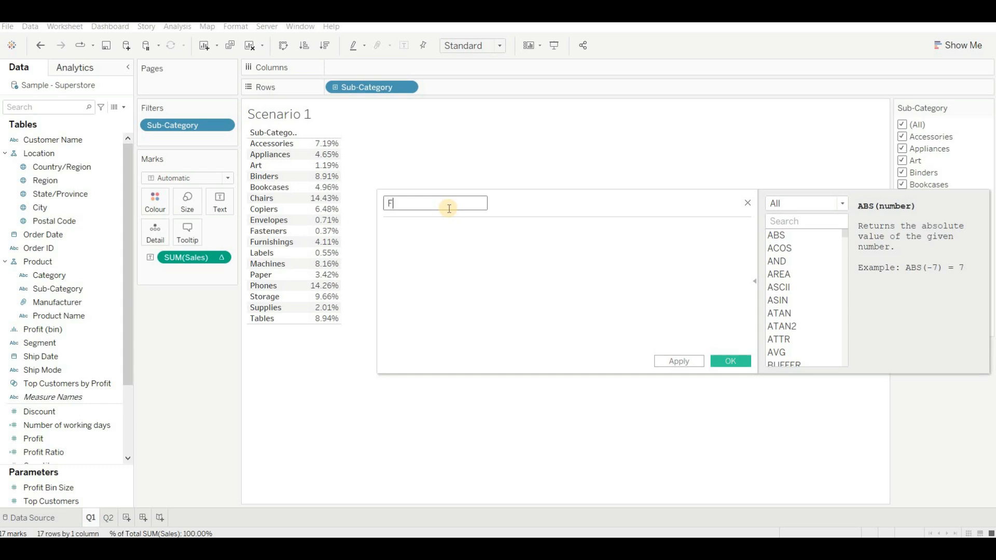
type("ixed Sale")
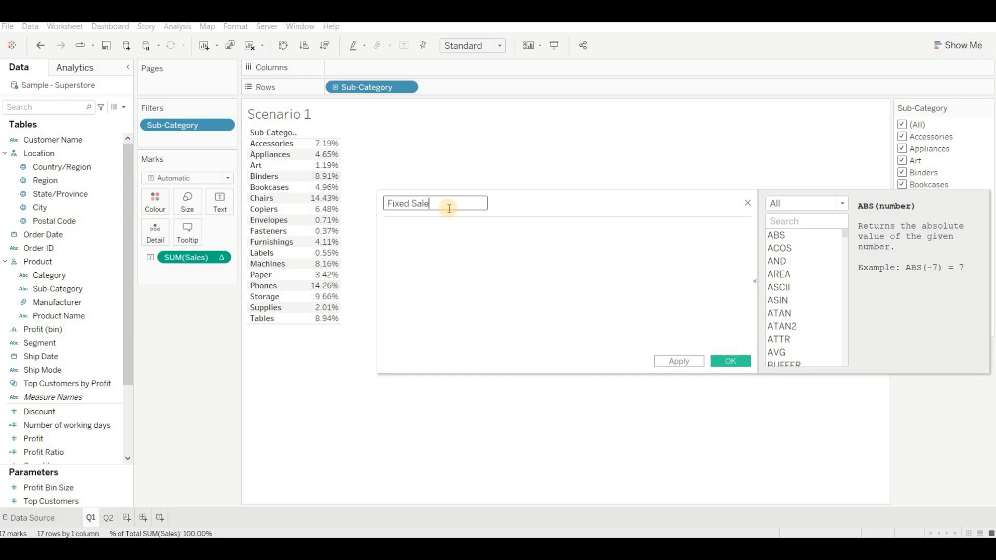
type("s")
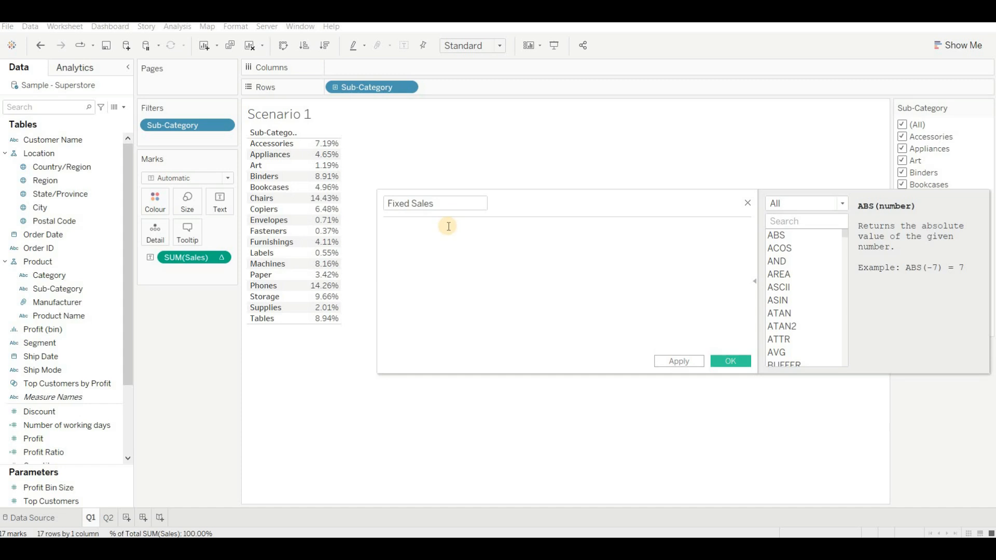
Enter the formula { FIXED [Sub-Category] : SUM([Sales]) }.
type("{ FIXED")
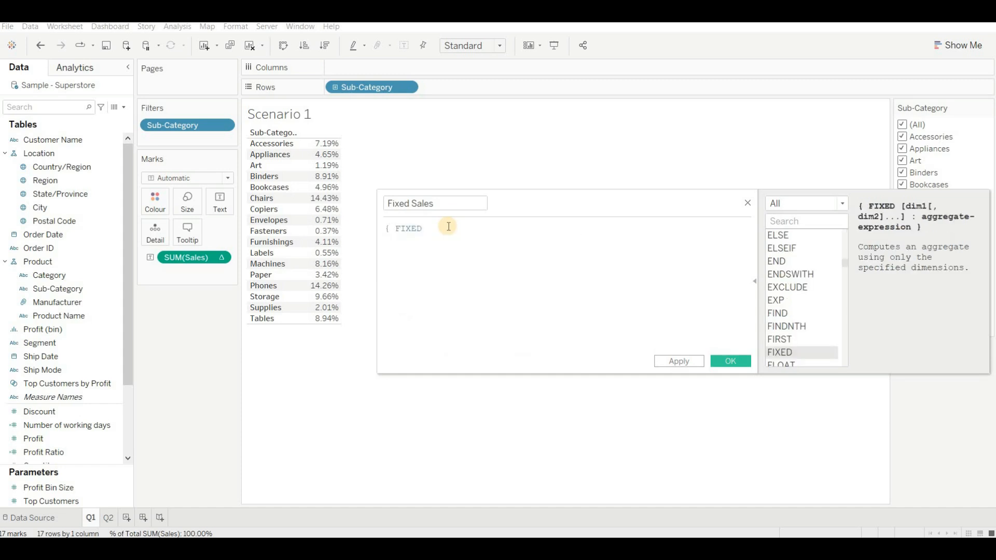
type("_")
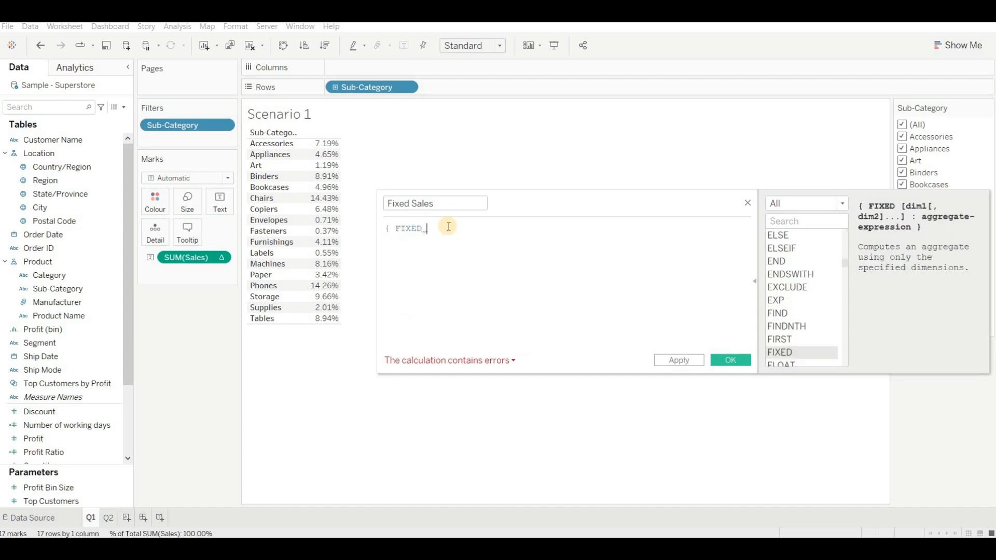
type("[Sub-Category]")
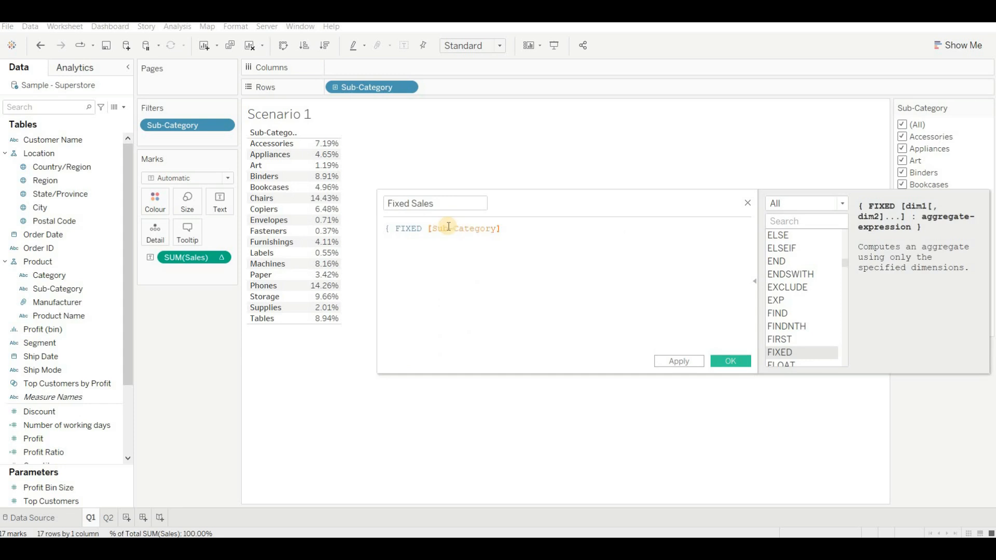
type(": su")
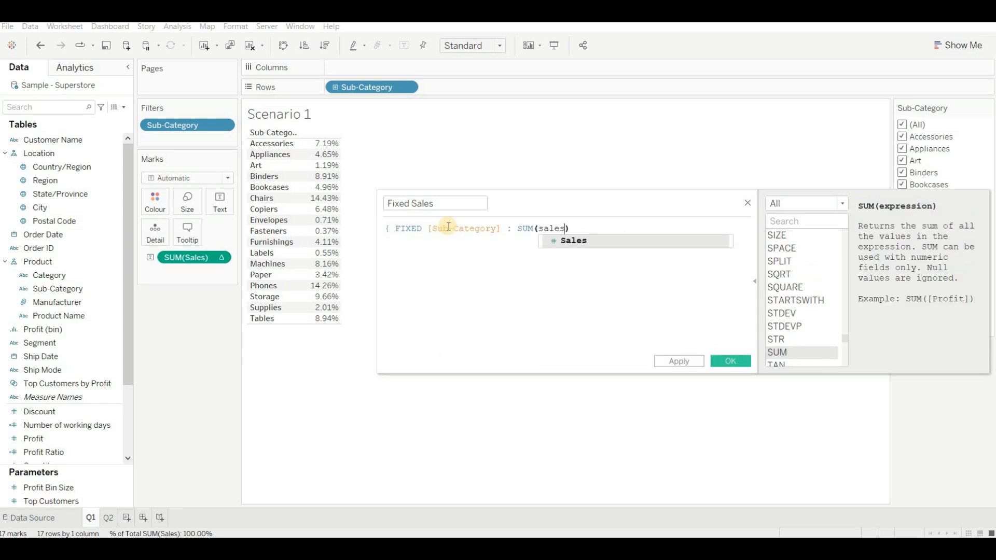
left_click(572, 240)
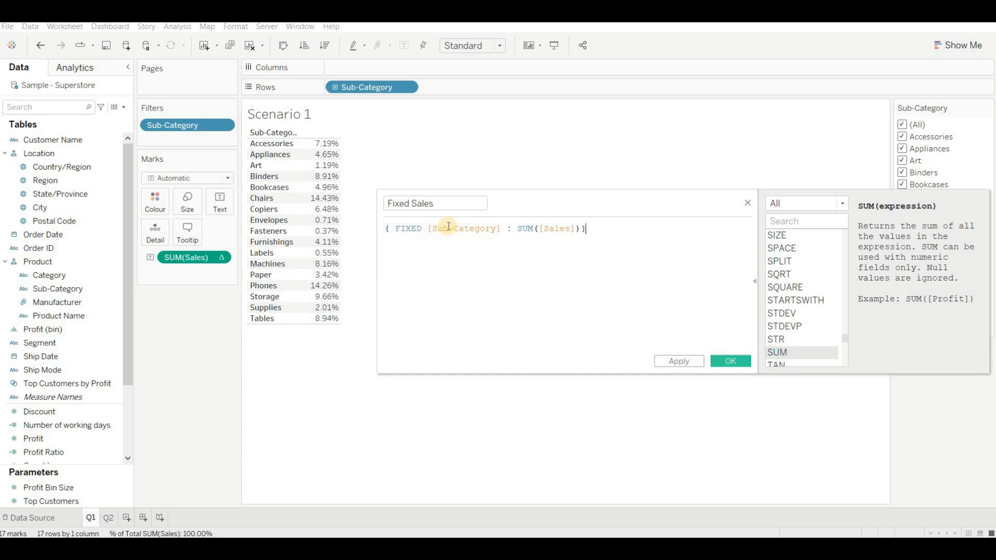
mouse_move(484, 228)
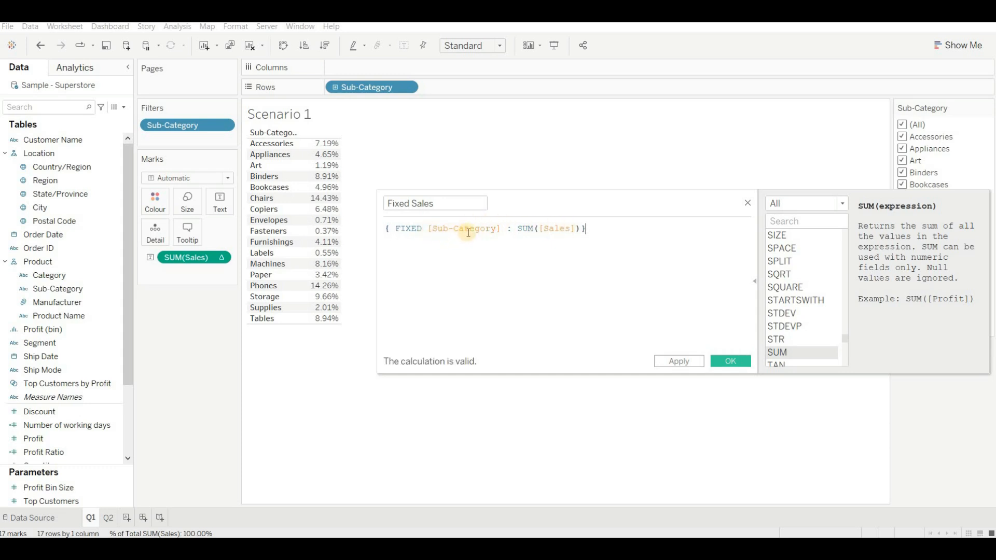
mouse_move(305, 176)
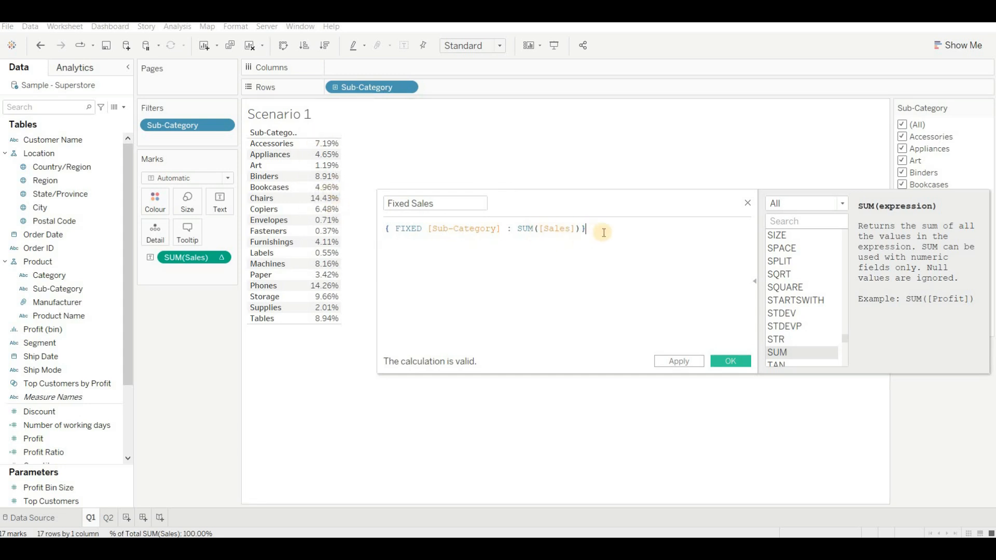
Append / SUM([Sales]) to the formula and review the reported calculation error.
type("/ SUM(")
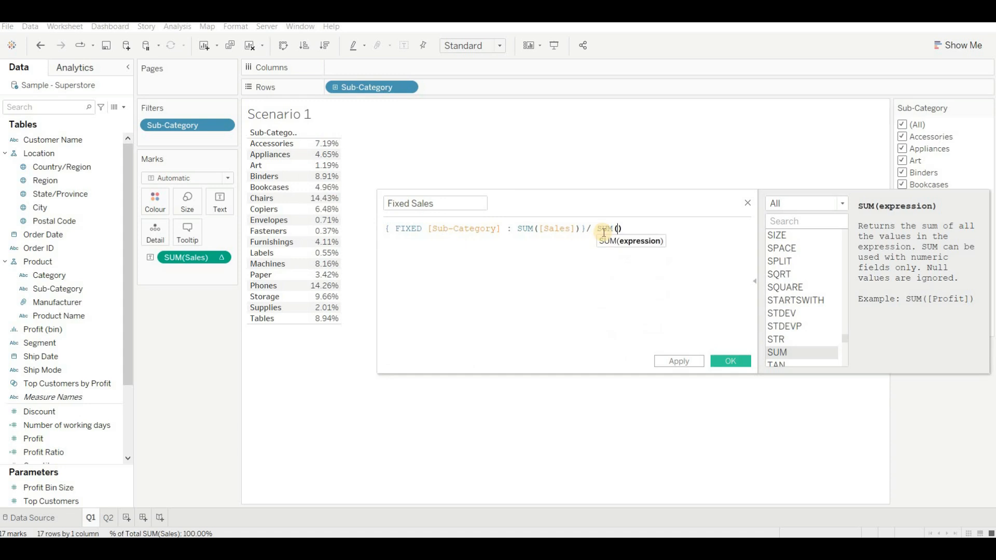
type("[Sales])")
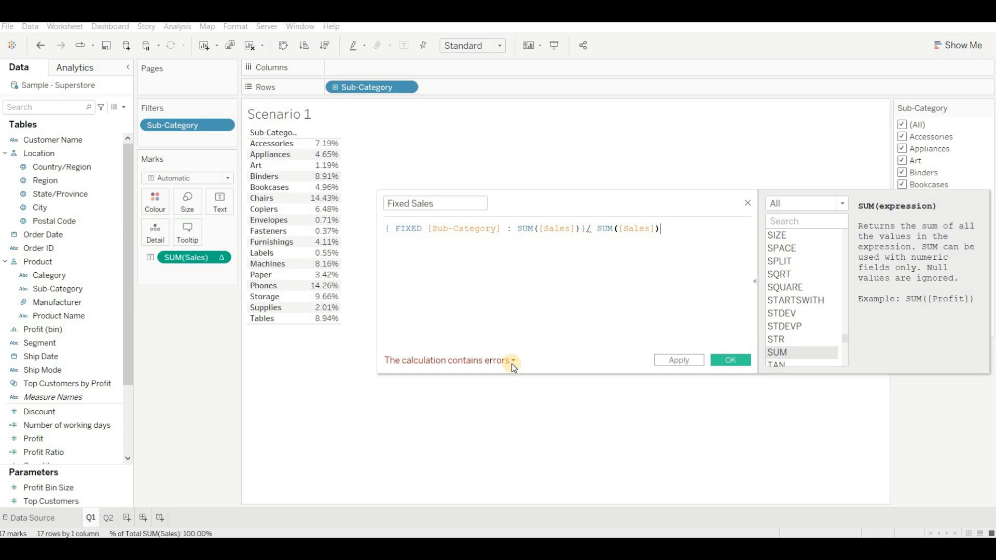
left_click(512, 360)
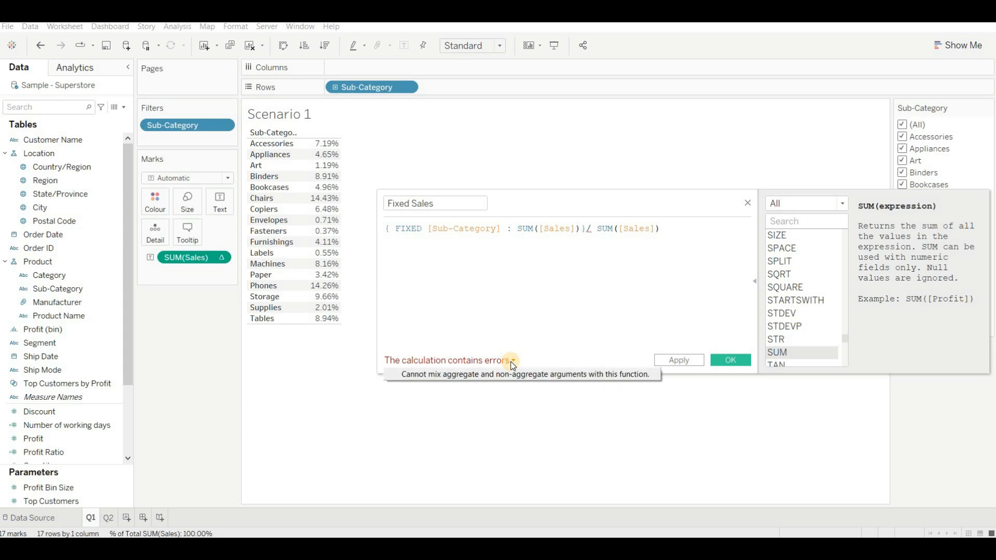
mouse_move(595, 229)
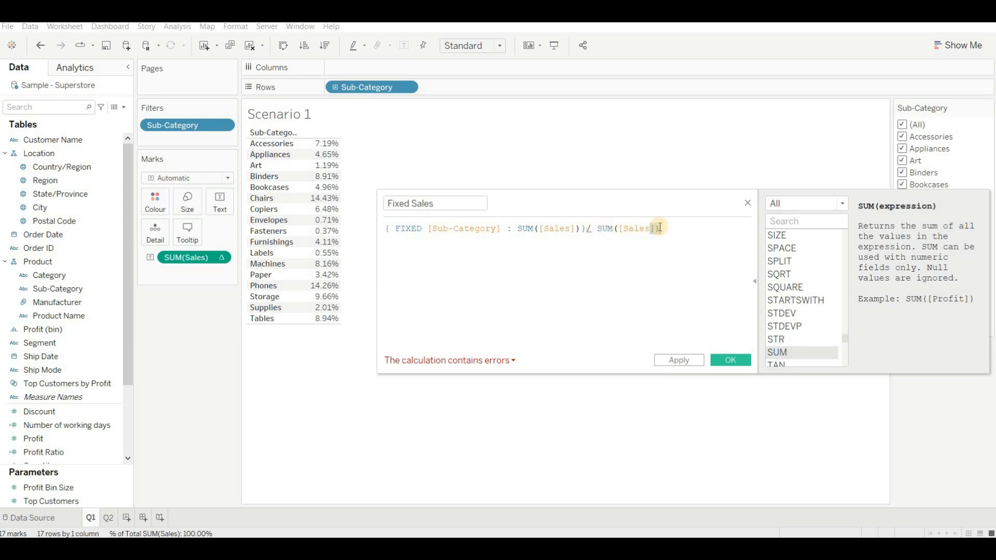
mouse_move(599, 228)
type(")")
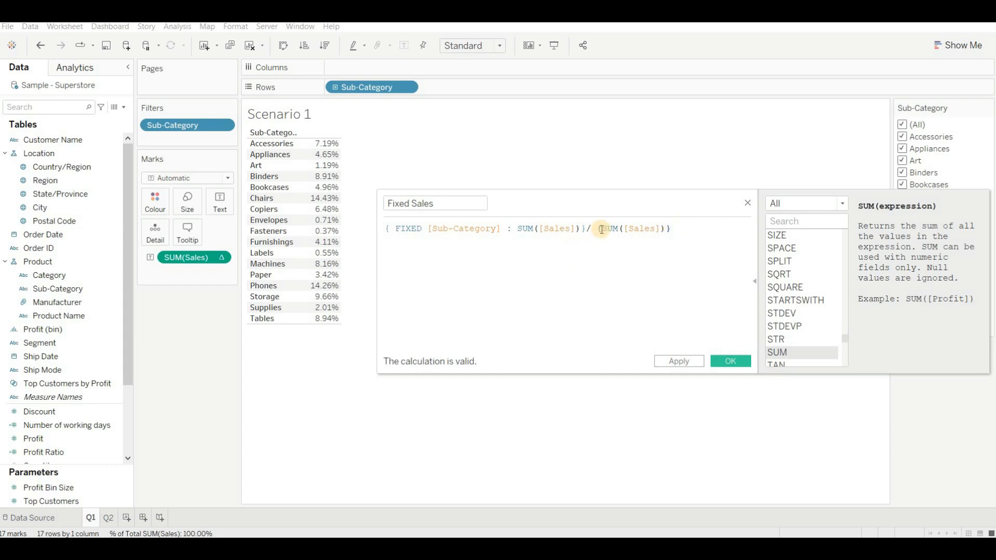
Wrap the divisor as { FIXED : SUM([Sales]) } so the calculation is valid, and save it.
type("fixed :")
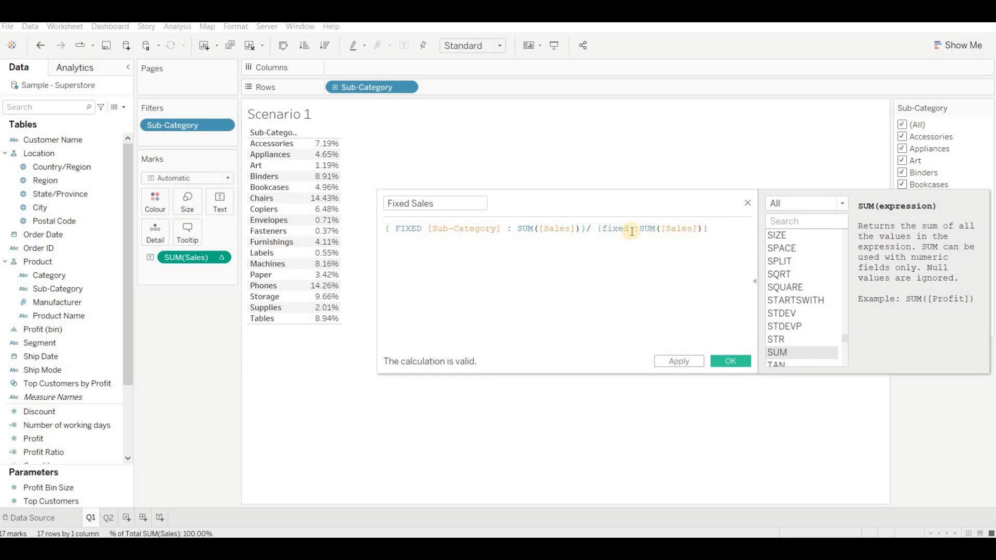
double_click(617, 228)
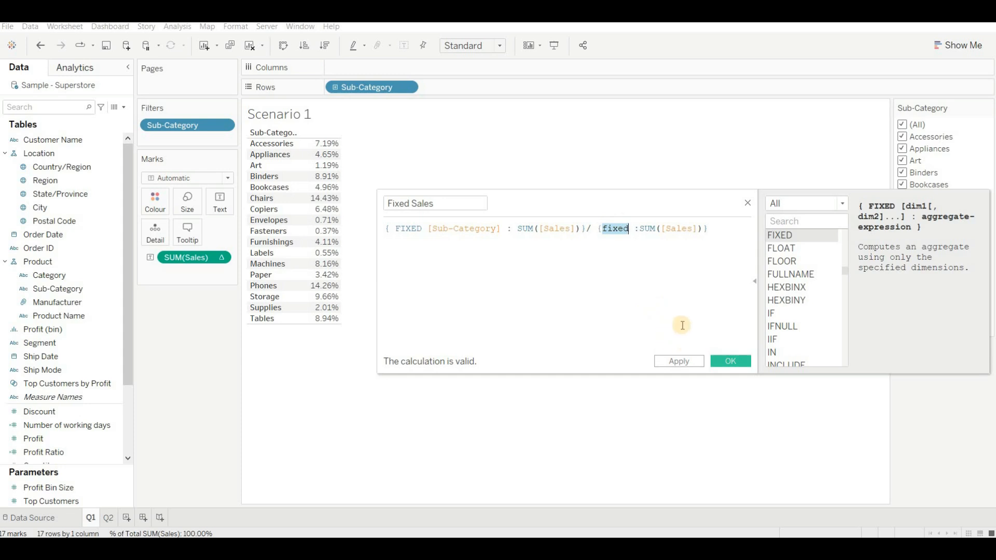
left_click(729, 361)
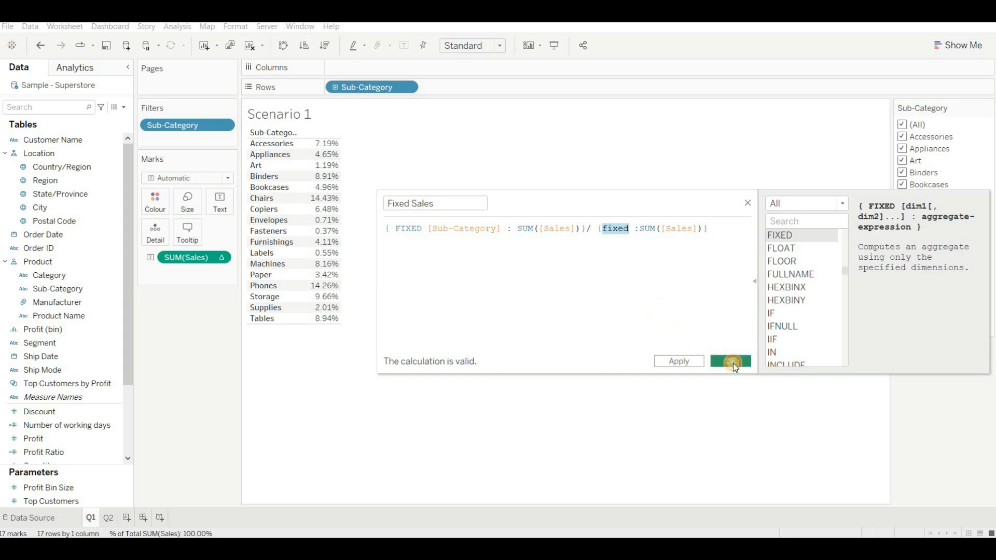
left_click(729, 361)
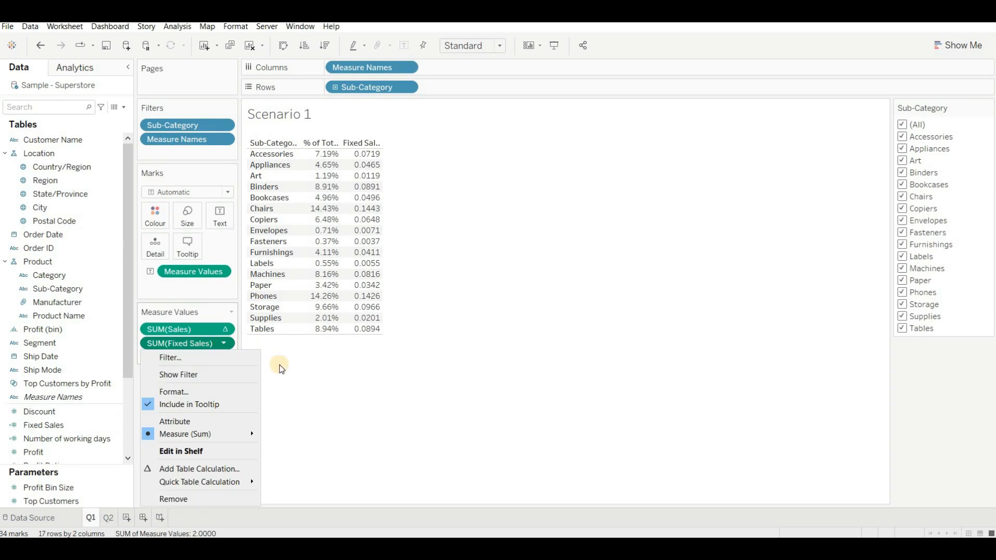
left_click(173, 391)
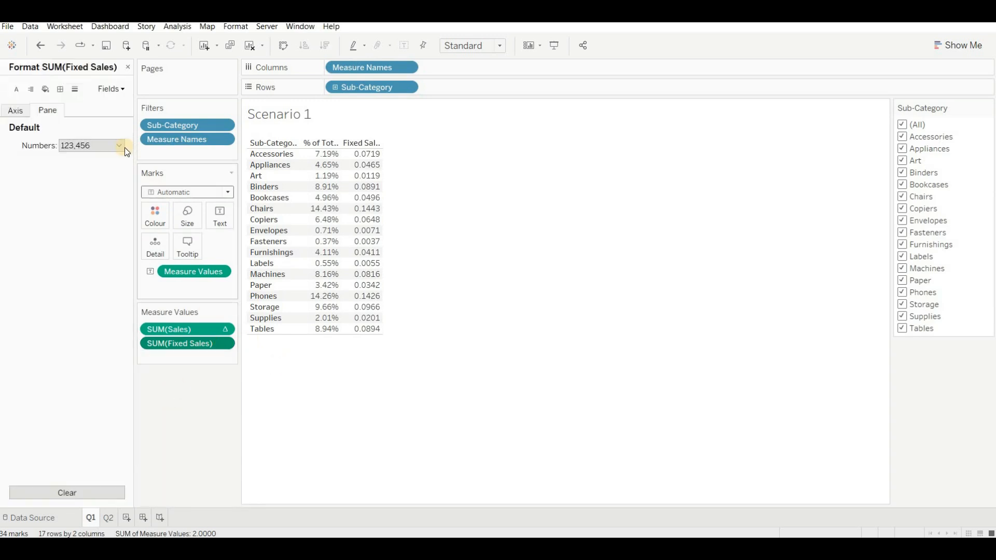
left_click(118, 145)
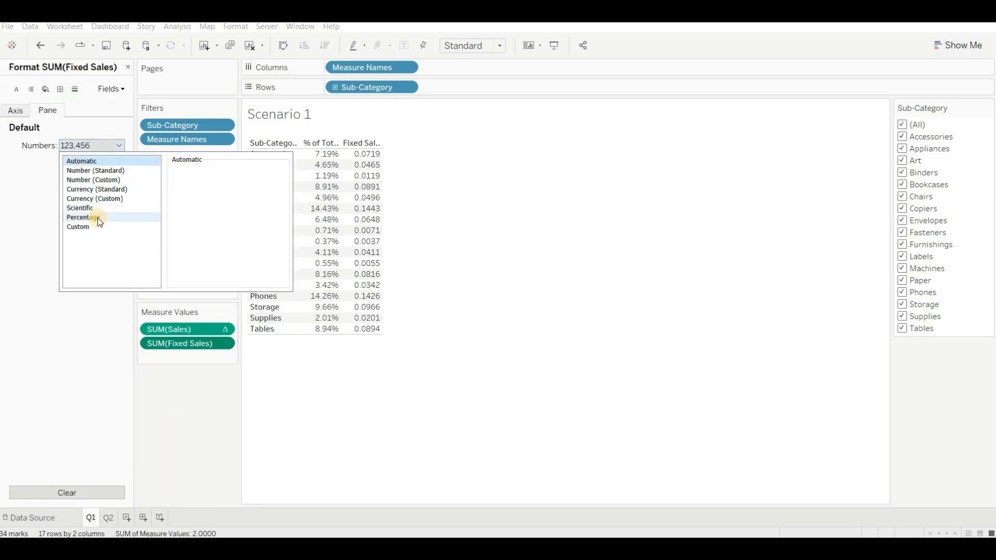
left_click(83, 217)
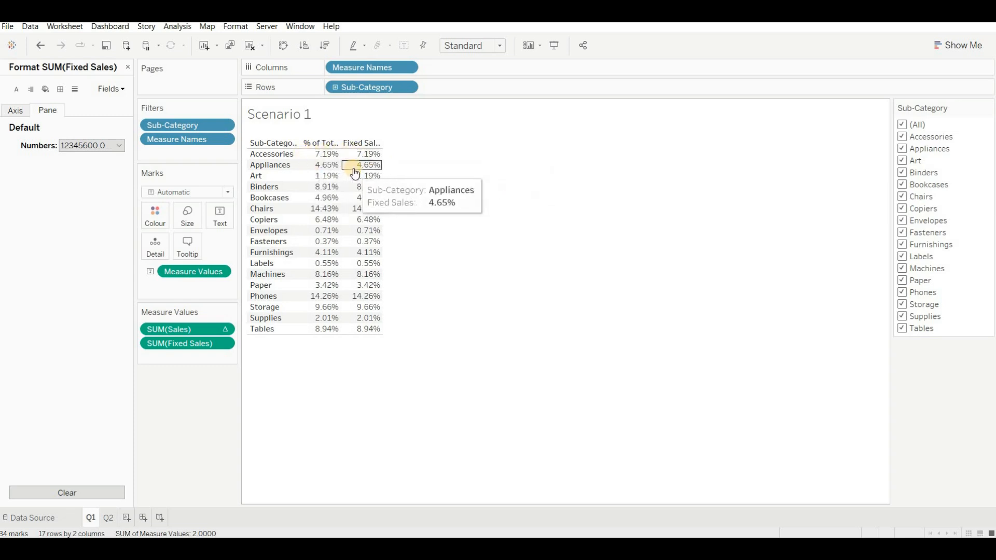
mouse_move(365, 317)
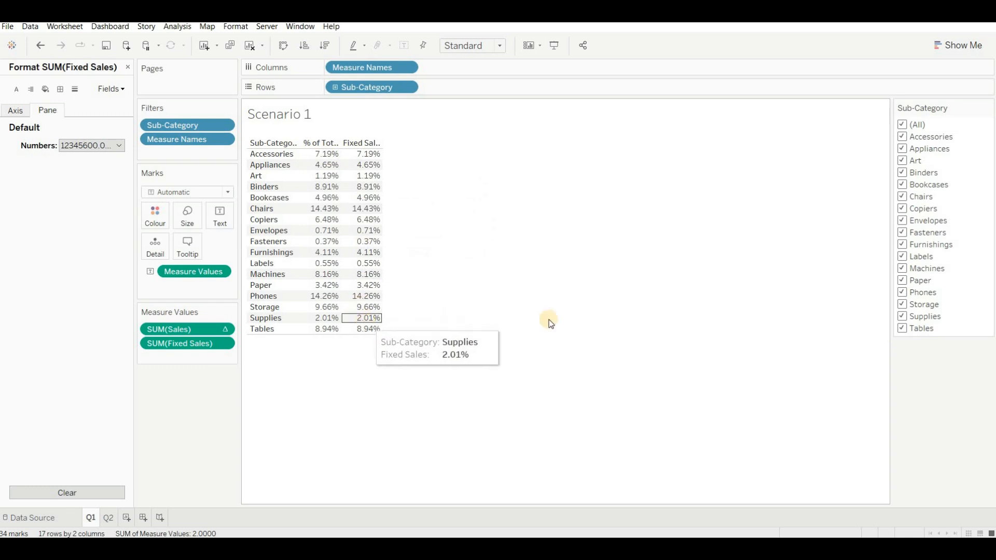
mouse_move(877, 323)
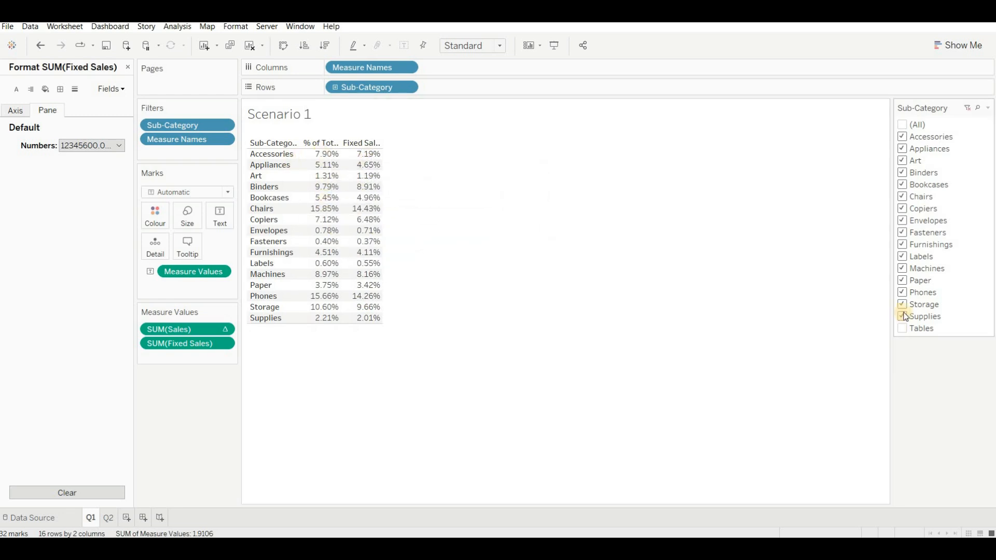
Uncheck Supplies in the Sub-Category filter so % of Total recalculates while Fixed Sales stays 8.91%.
left_click(901, 317)
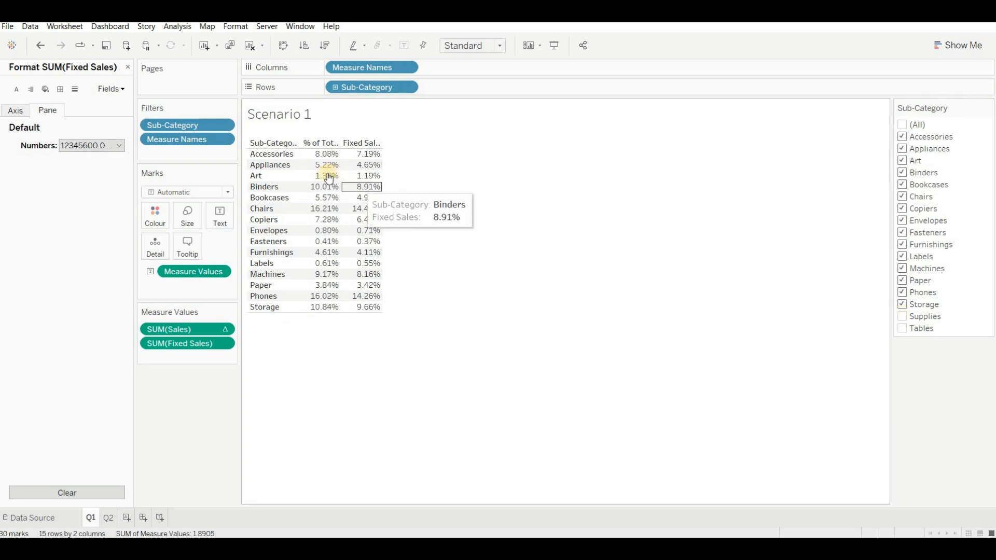
mouse_move(363, 165)
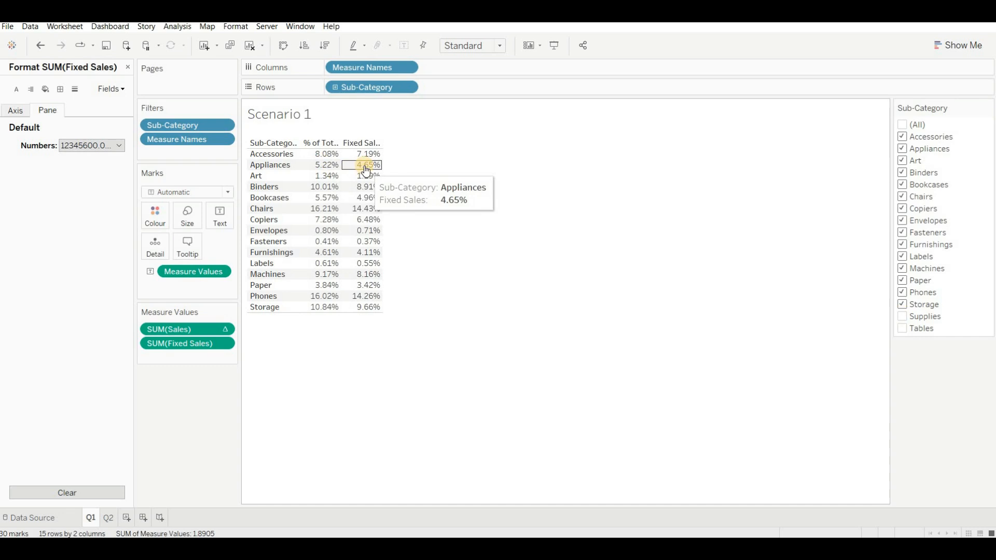
mouse_move(496, 282)
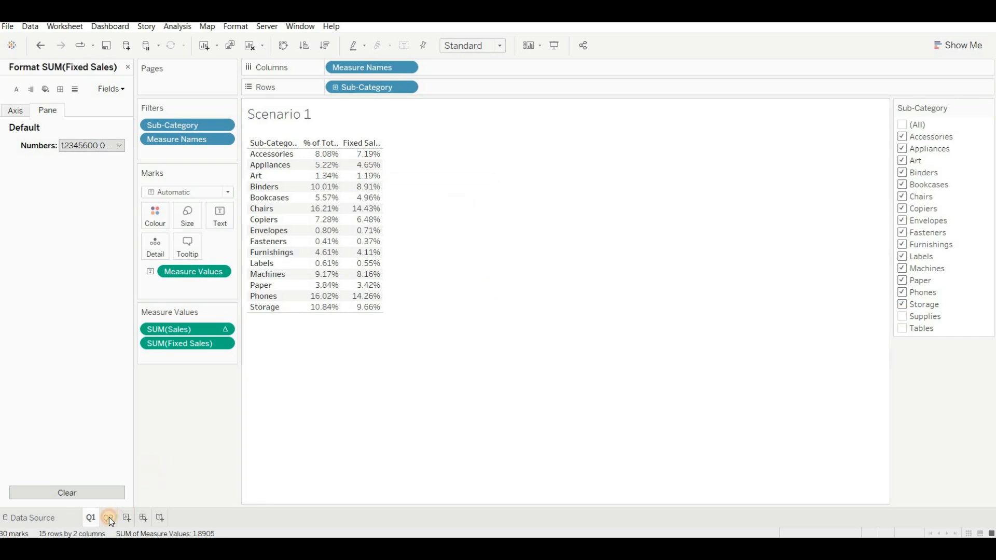
Switch to the Q2 sheet, close the Format pane and bring up the Data pane field options.
left_click(108, 517)
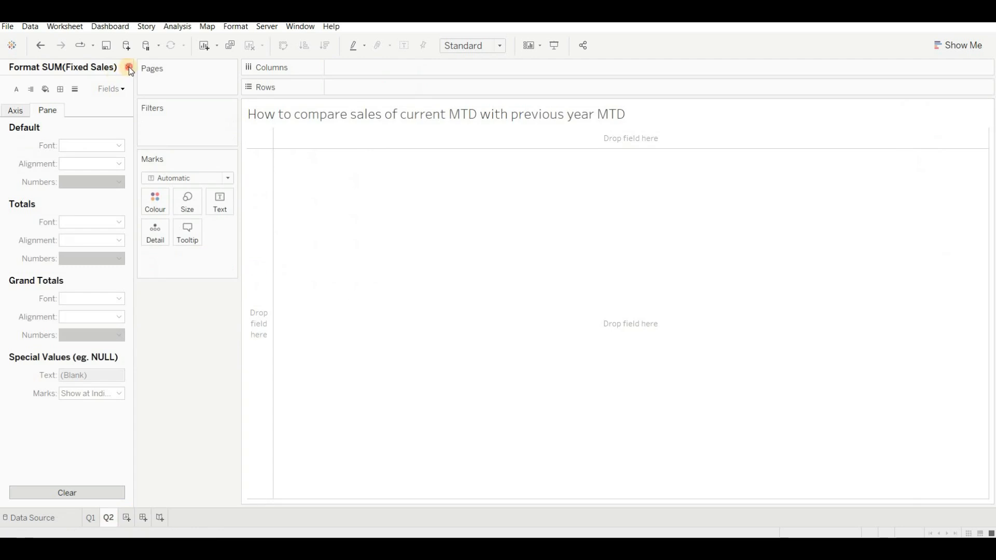
left_click(129, 68)
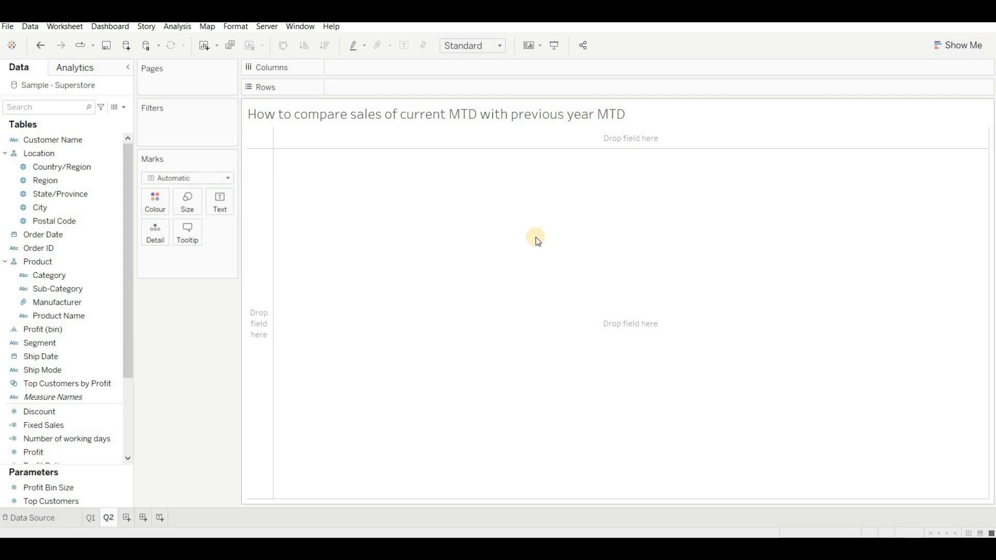
mouse_move(807, 423)
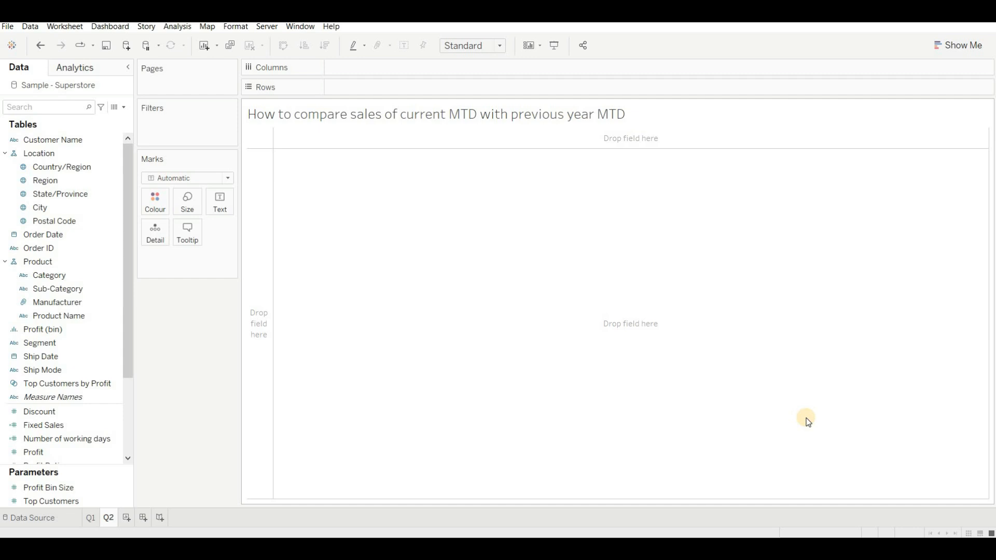
mouse_move(805, 417)
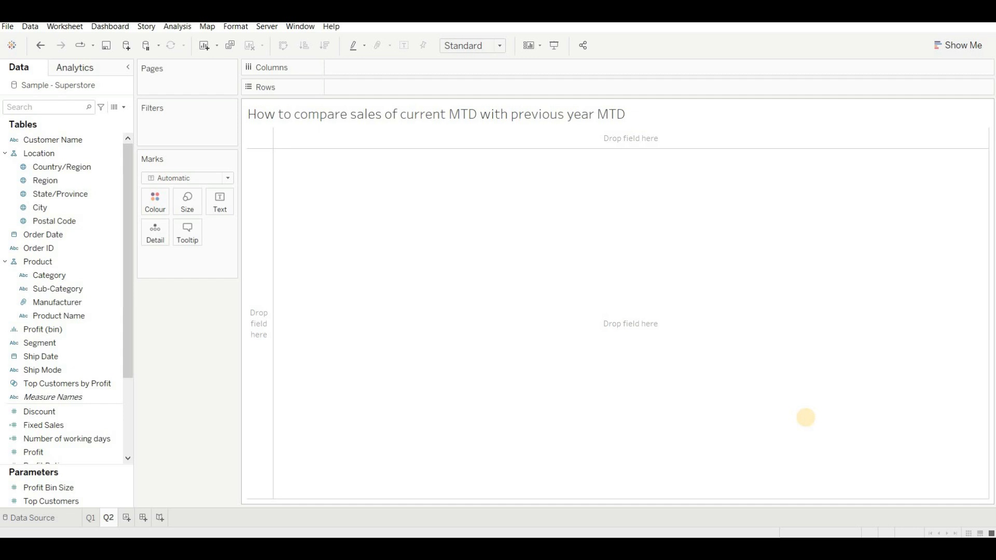
mouse_move(462, 196)
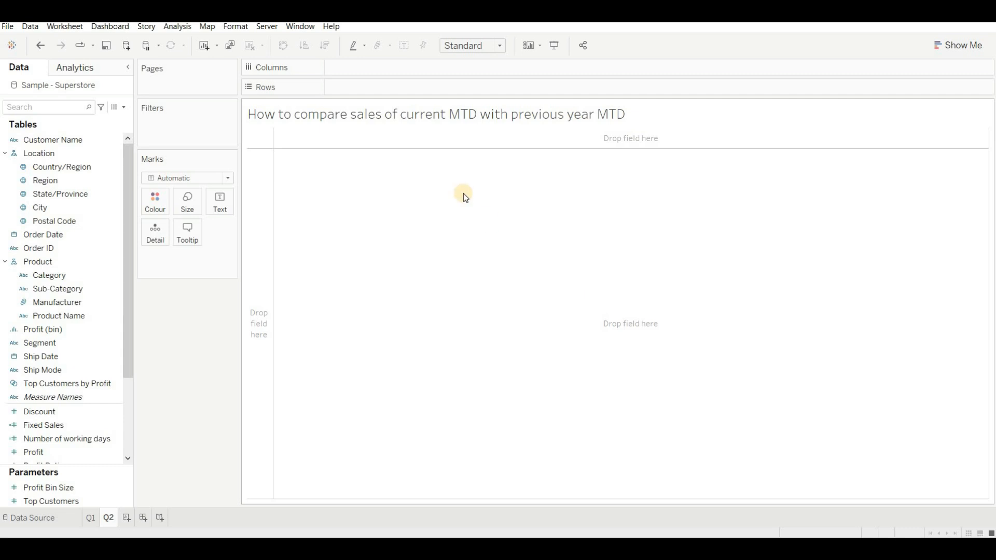
mouse_move(451, 137)
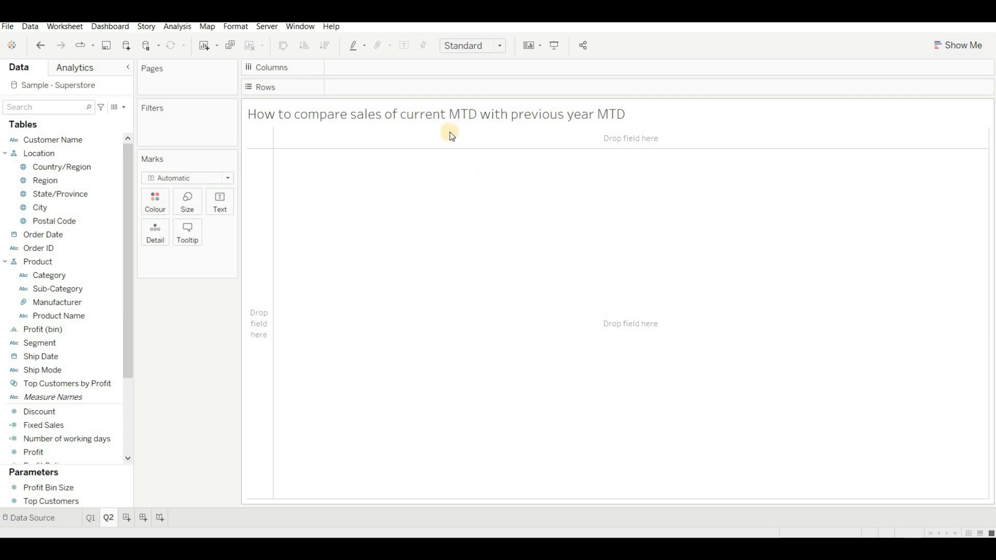
mouse_move(615, 250)
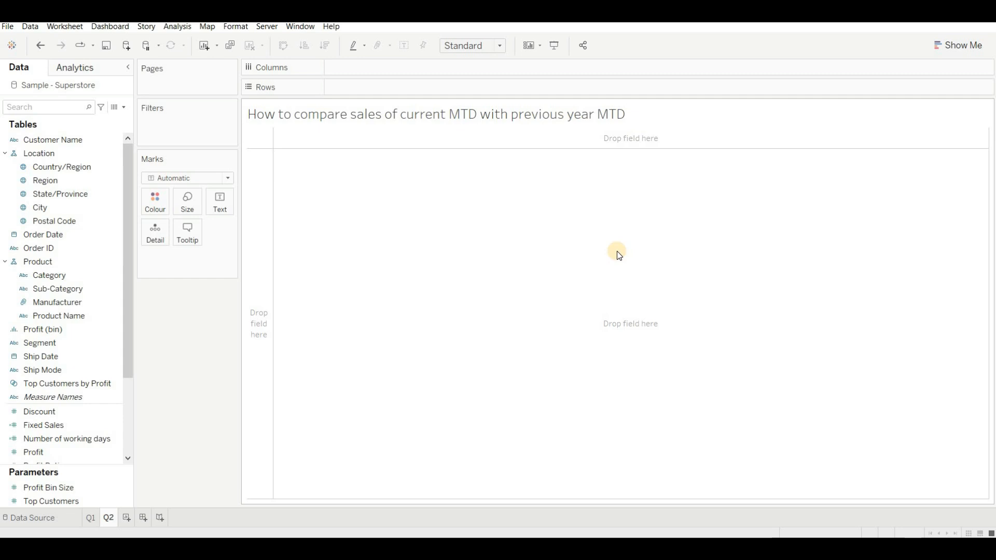
left_click(123, 106)
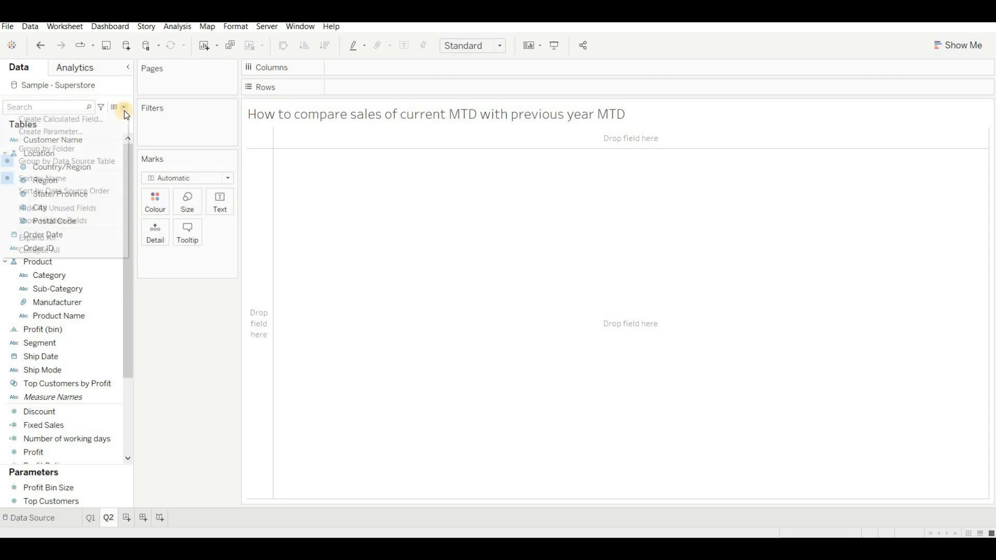
Create a calculated field CY MTD starting with IF YEAR([Order Date]) = YEAR(TODAY()).
left_click(60, 118)
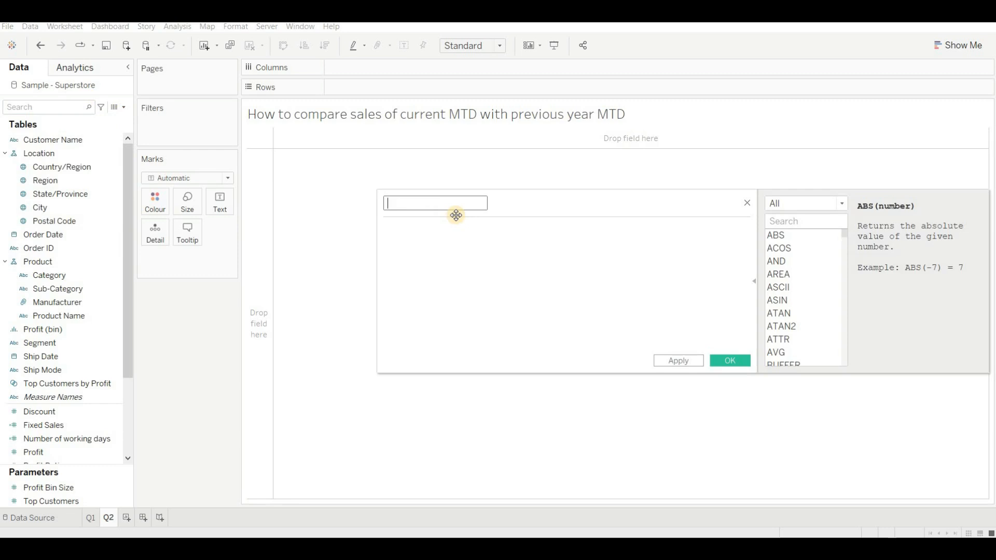
type("CY")
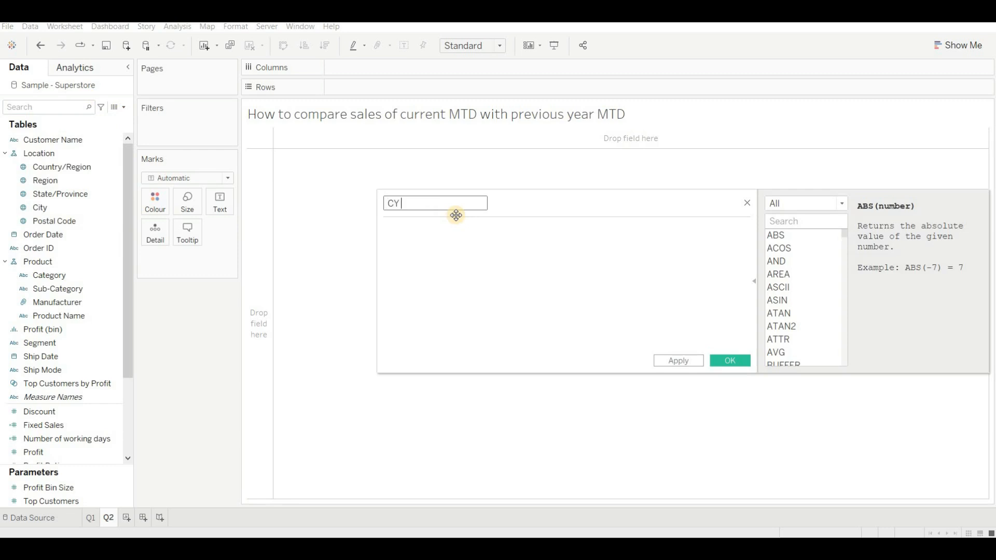
type("MTD")
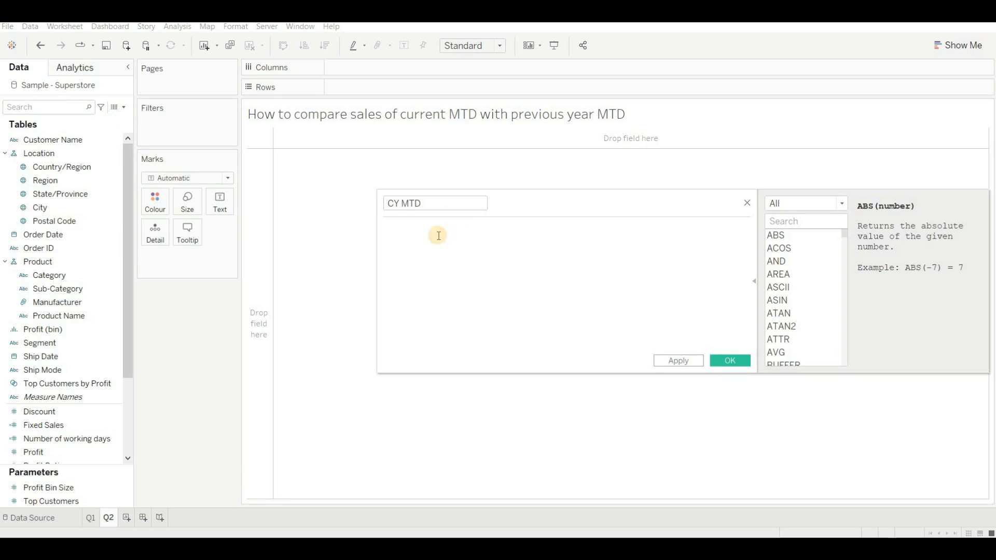
type("IF ye")
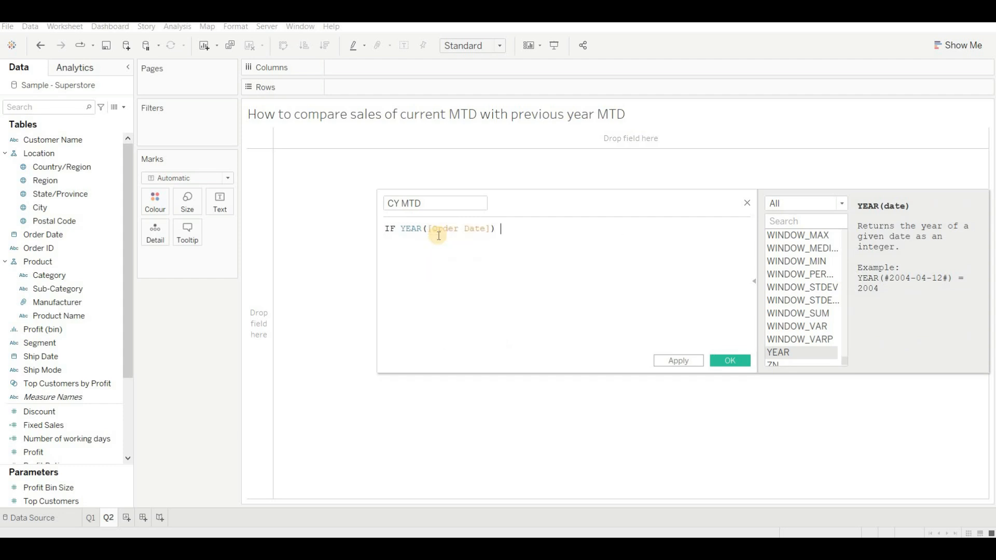
type("= ye")
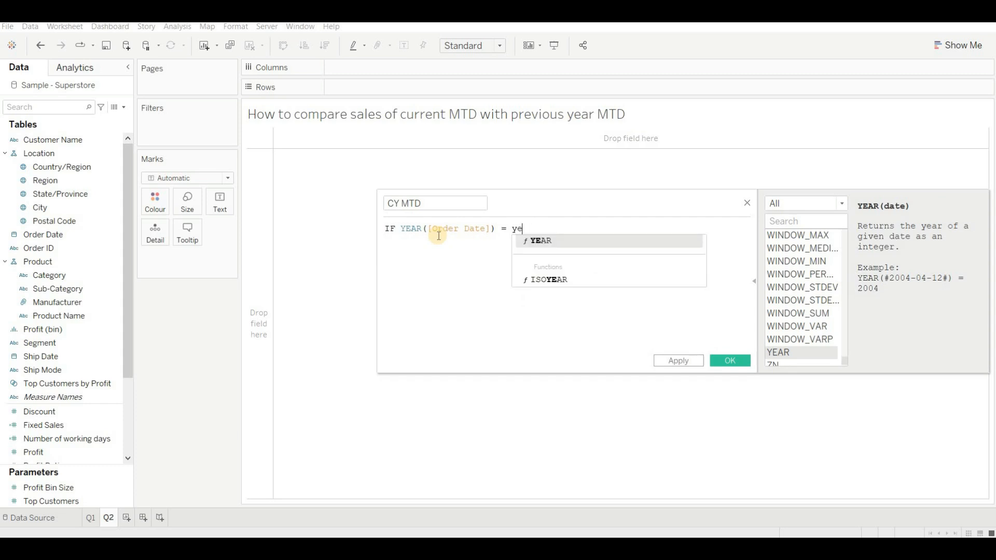
type("YEAR(today)")
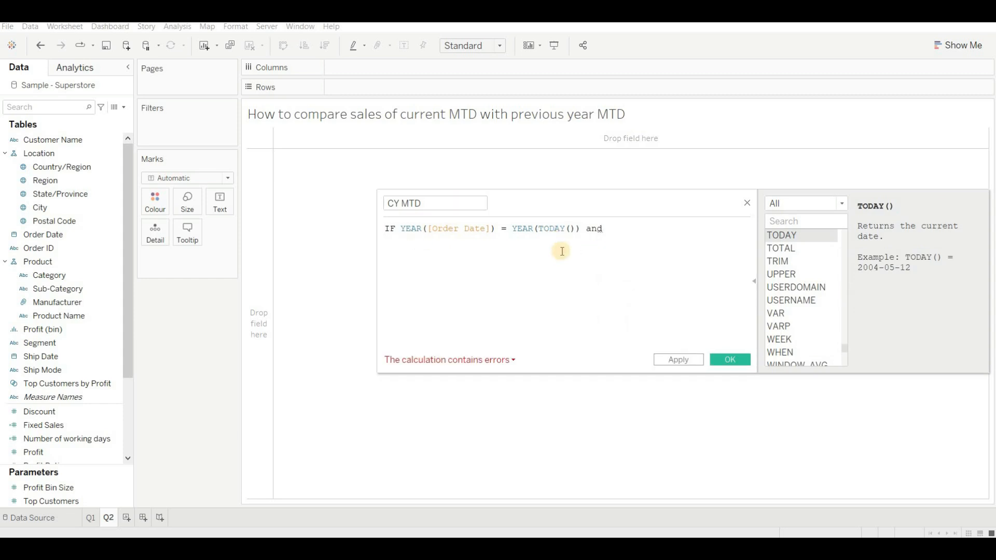
Add conditions MONTH([Order Date]) = MONTH(TODAY()) and [Order Date] <= TODAY().
type("m")
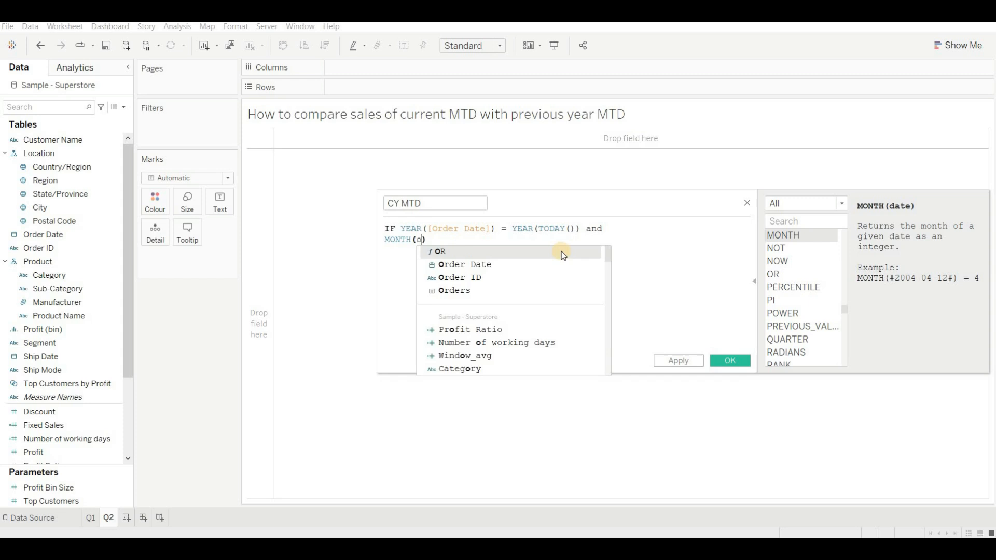
left_click(465, 264)
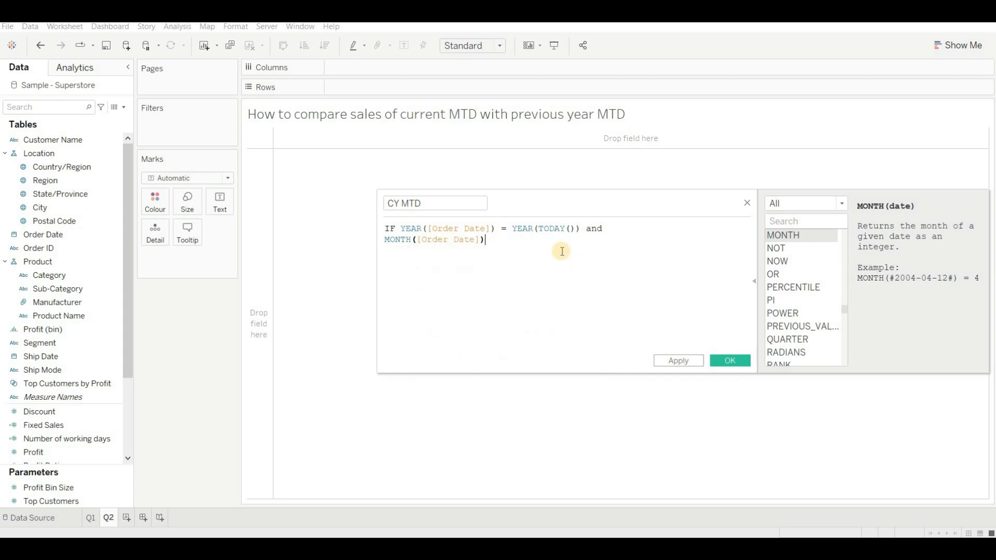
type("= m")
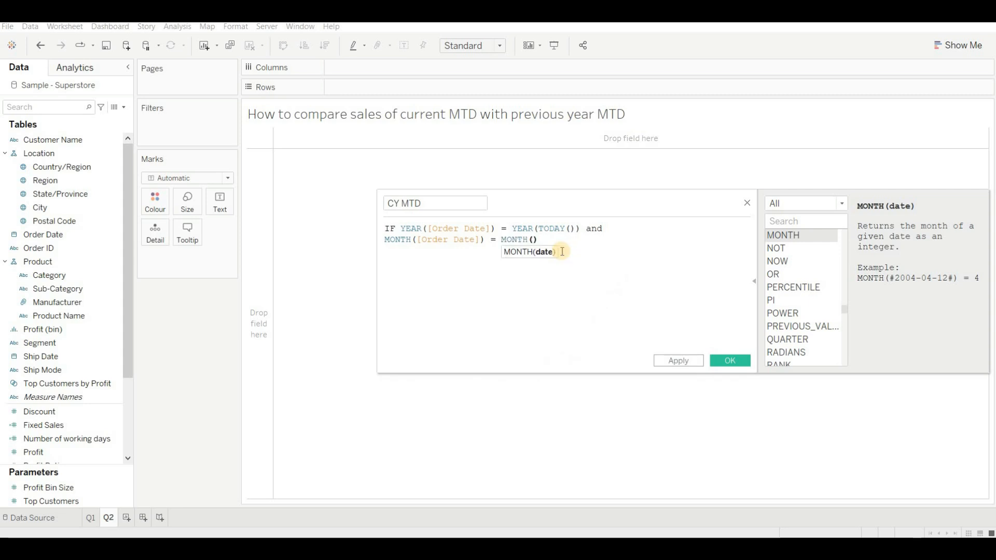
type("tod")
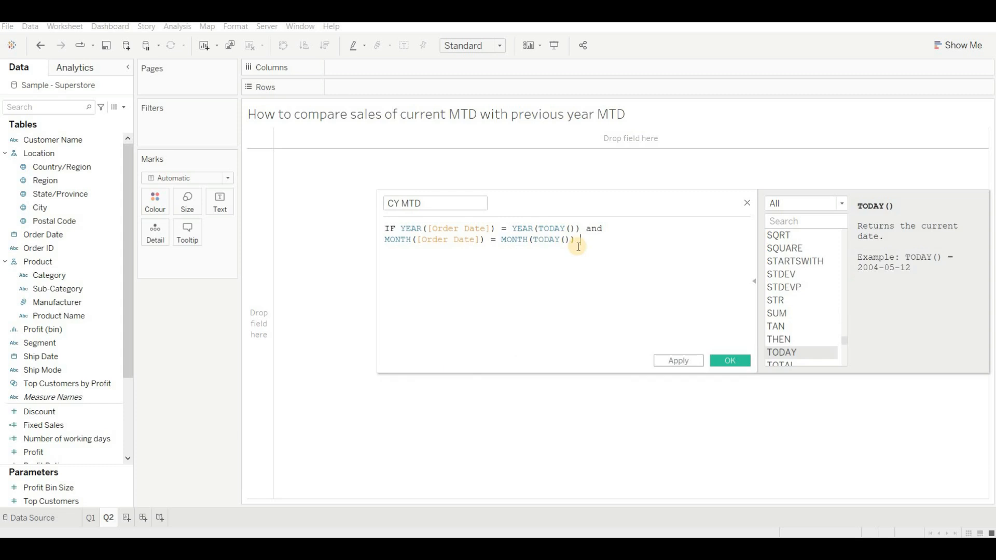
type("and")
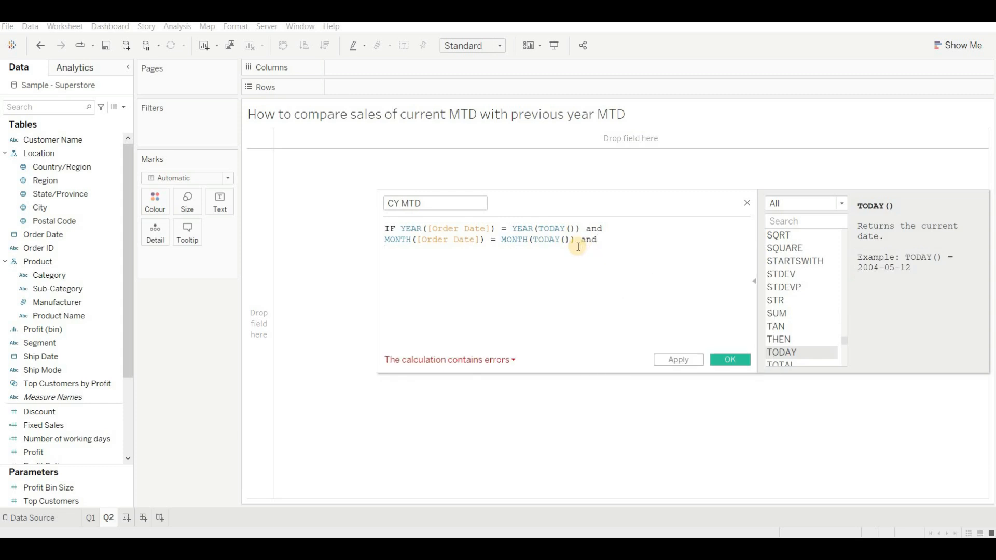
type("[Order Date]")
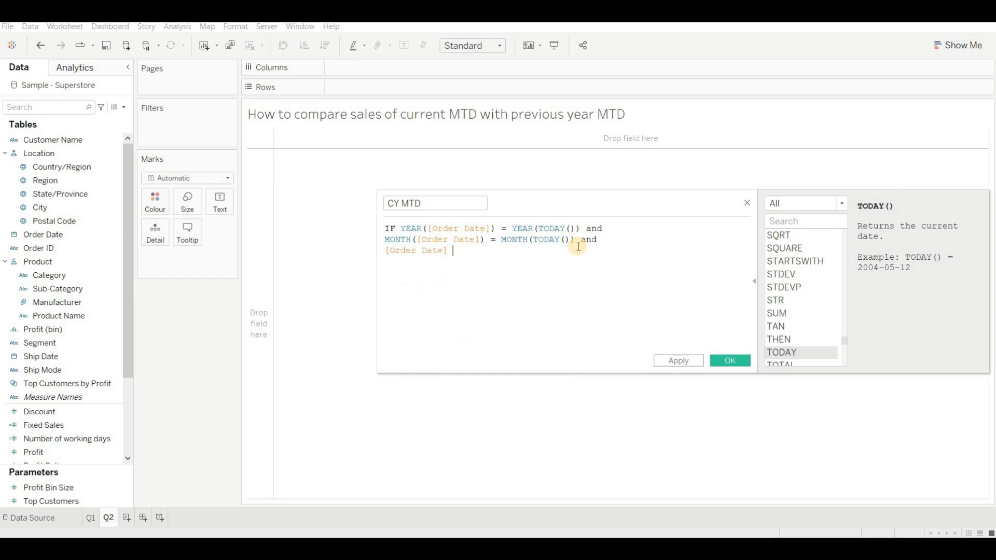
type("<=")
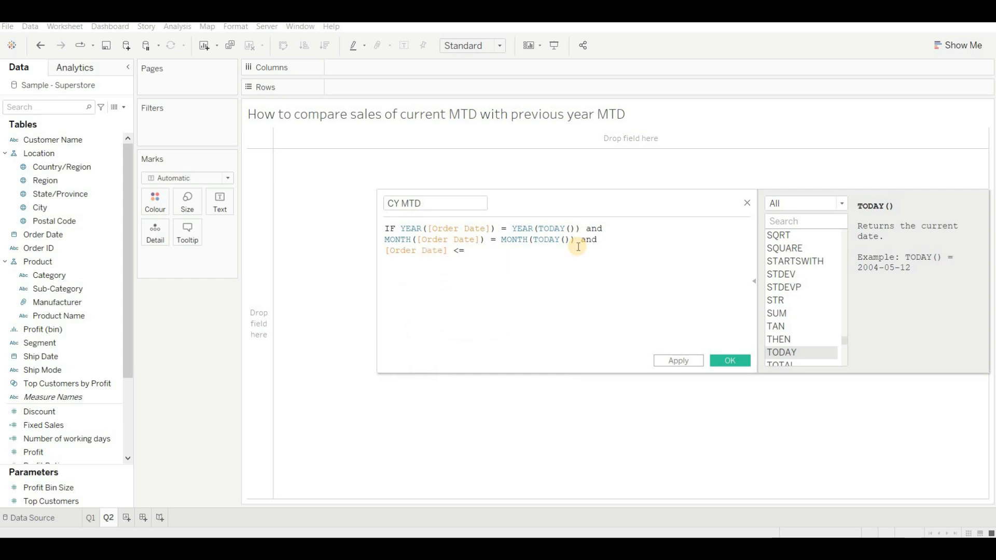
type("TODAY()")
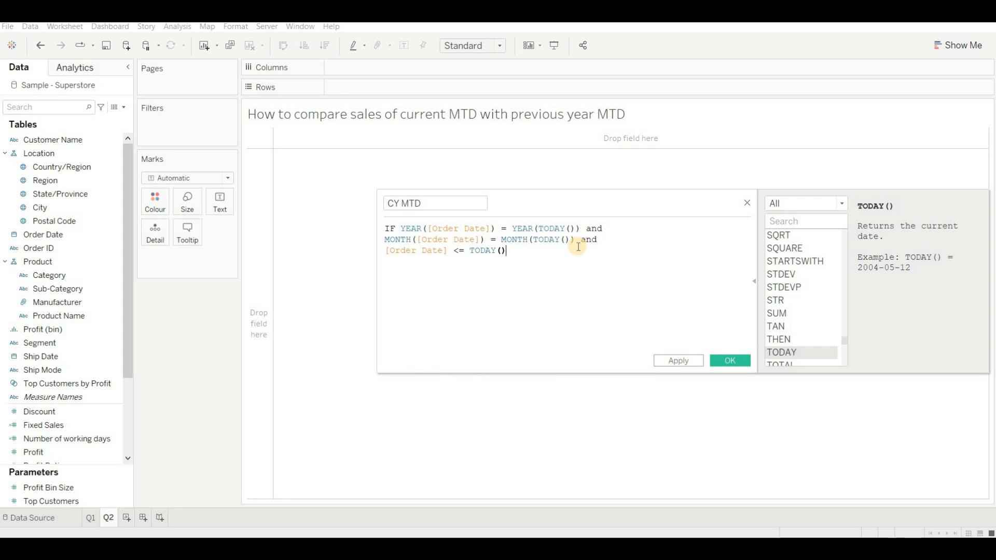
Finish the formula with THEN [Sales] END.
key("enter")
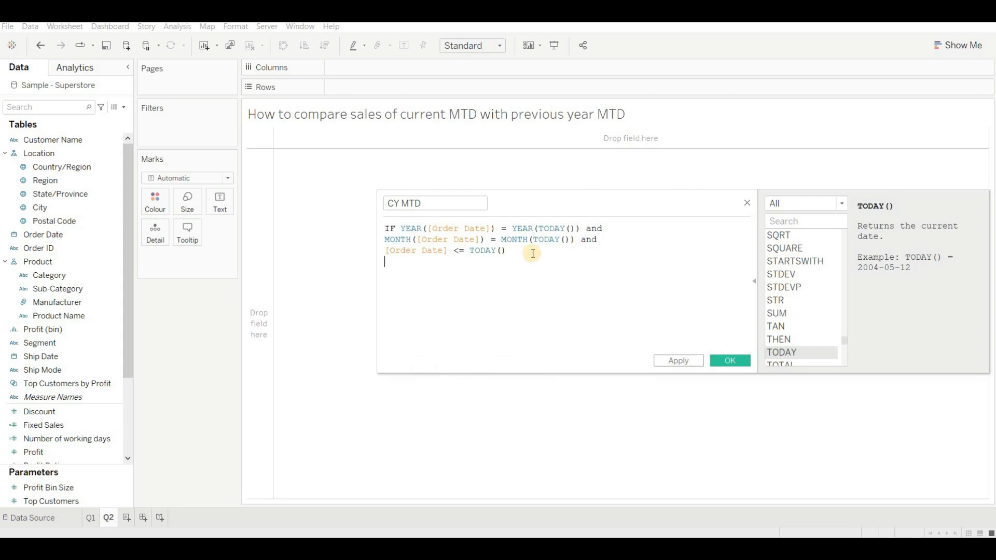
type("THEN")
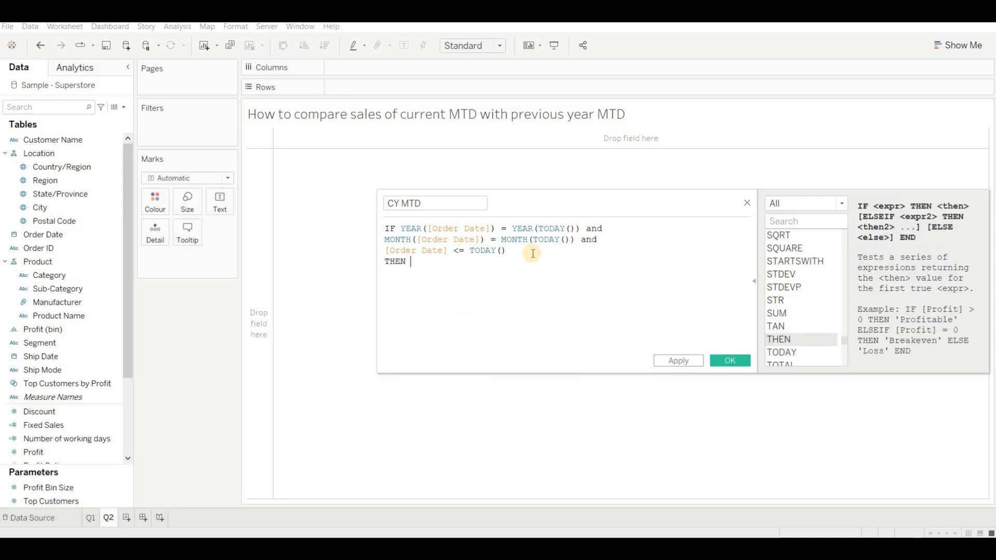
type("[Sales]")
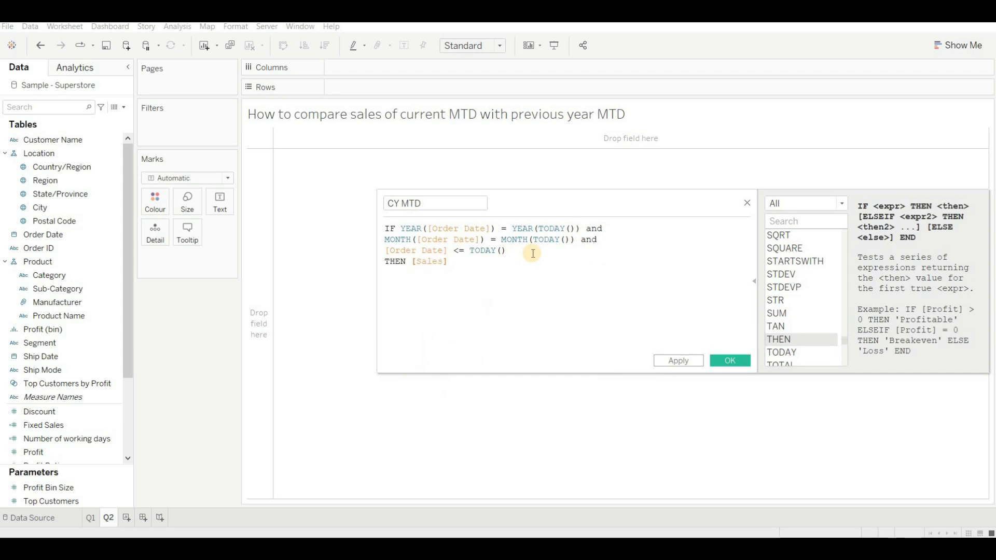
type("END")
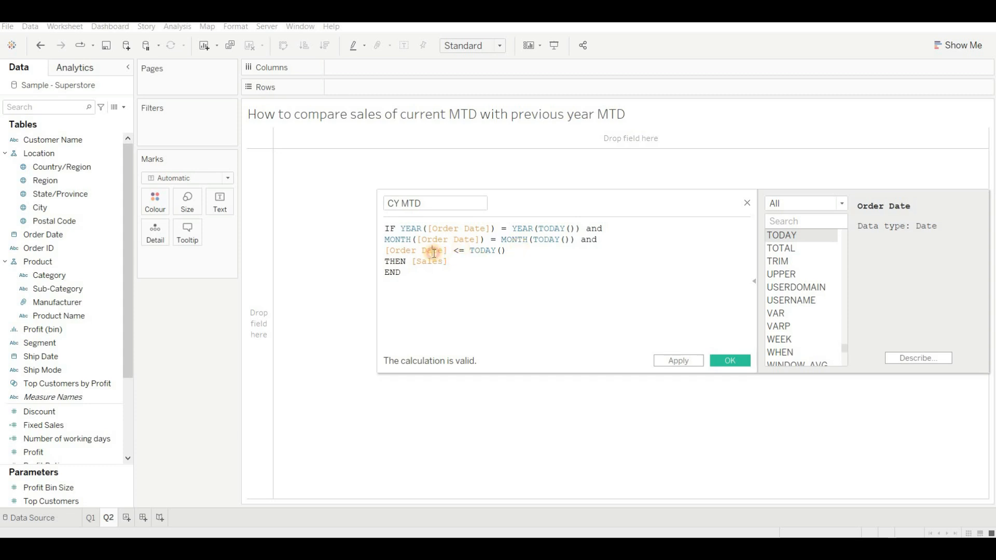
Check the TODAY function description and save the CY MTD calculation.
double_click(483, 250)
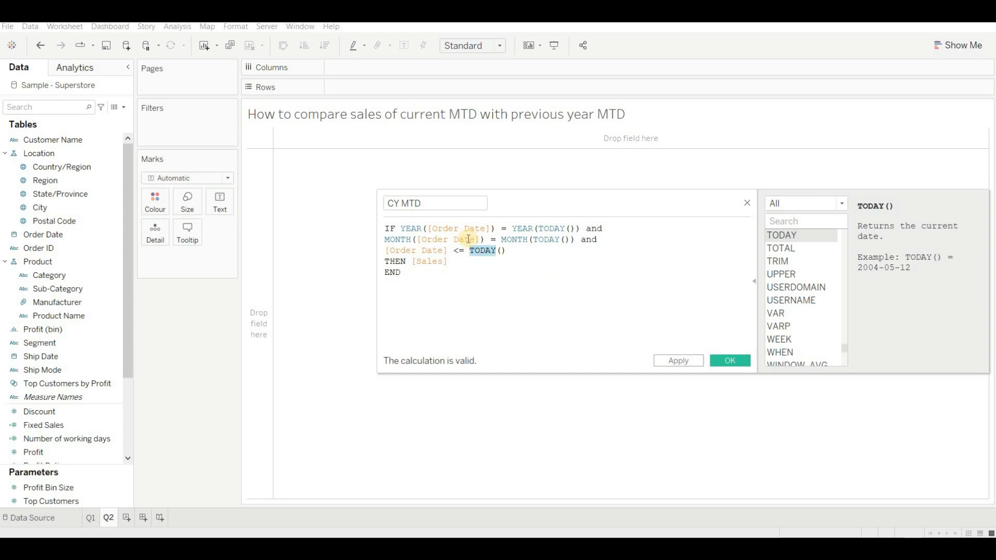
mouse_move(559, 318)
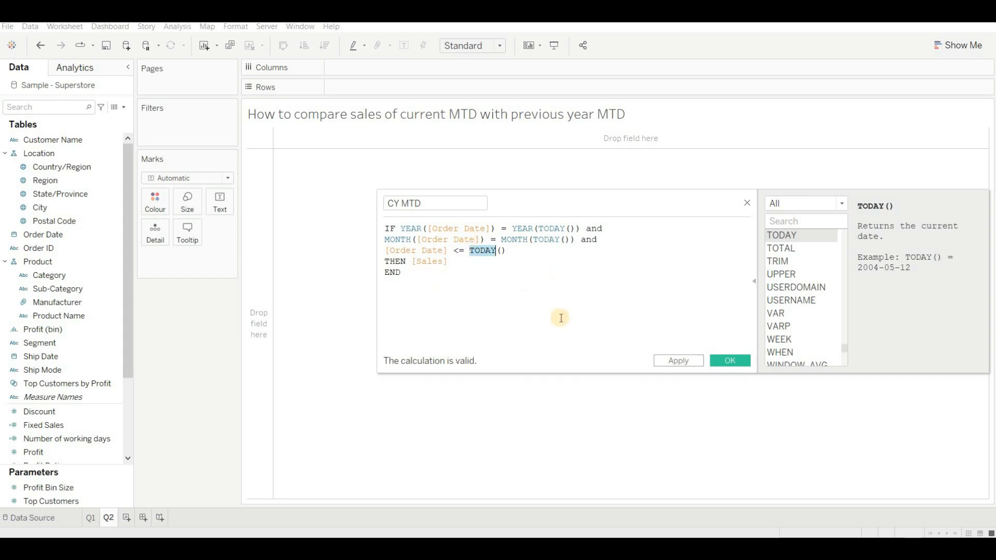
left_click(729, 360)
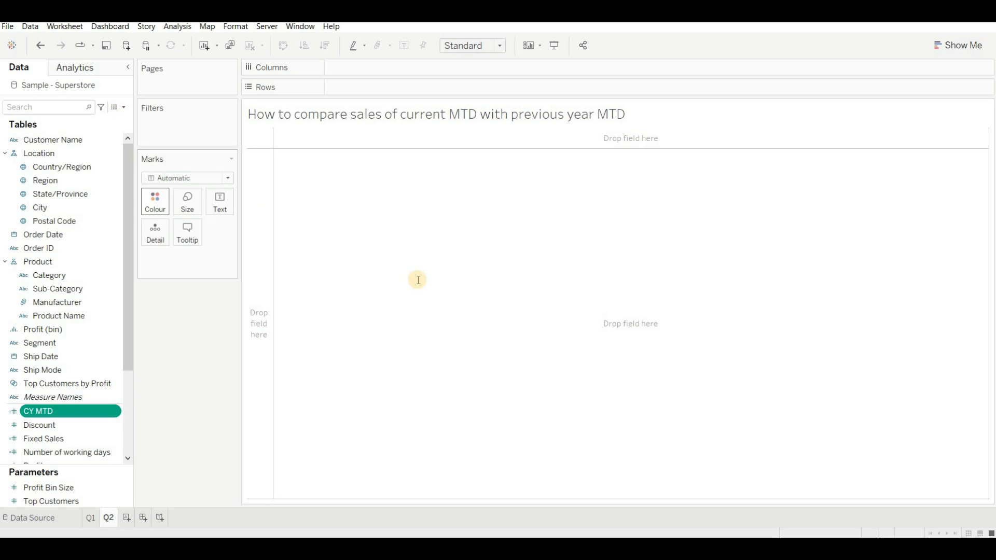
Create a new calculated field named py MTD from the copied CY MTD formula.
double_click(38, 411)
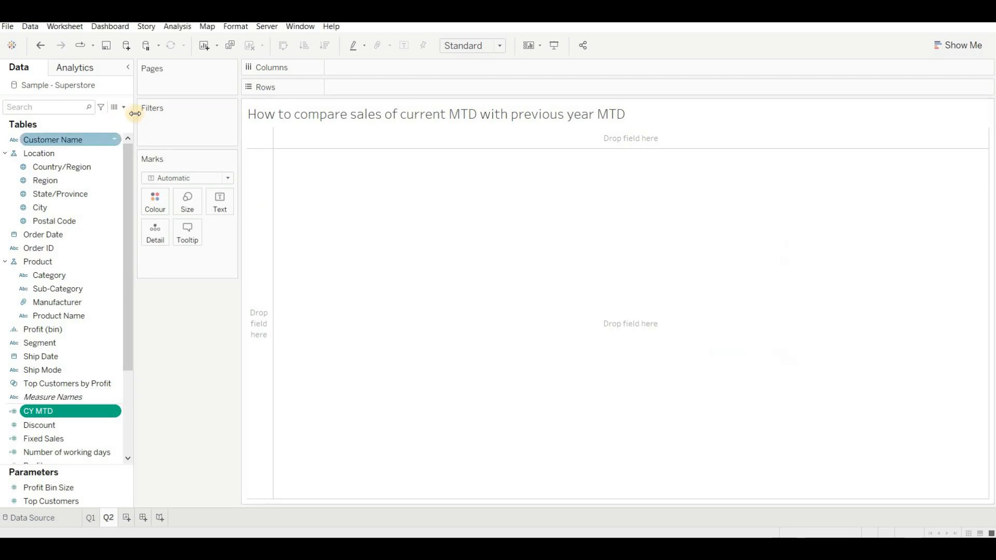
left_click(123, 107)
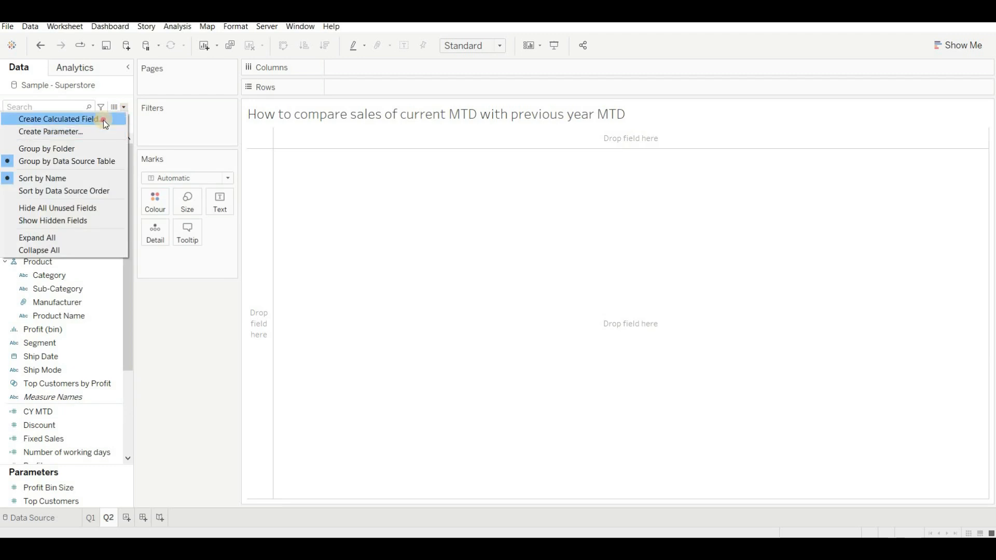
left_click(56, 118)
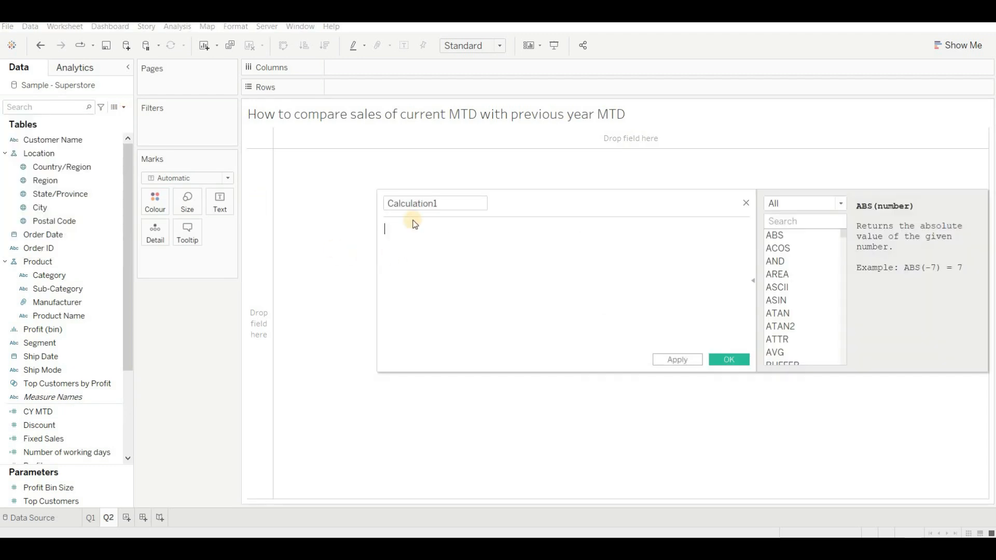
left_click(435, 202)
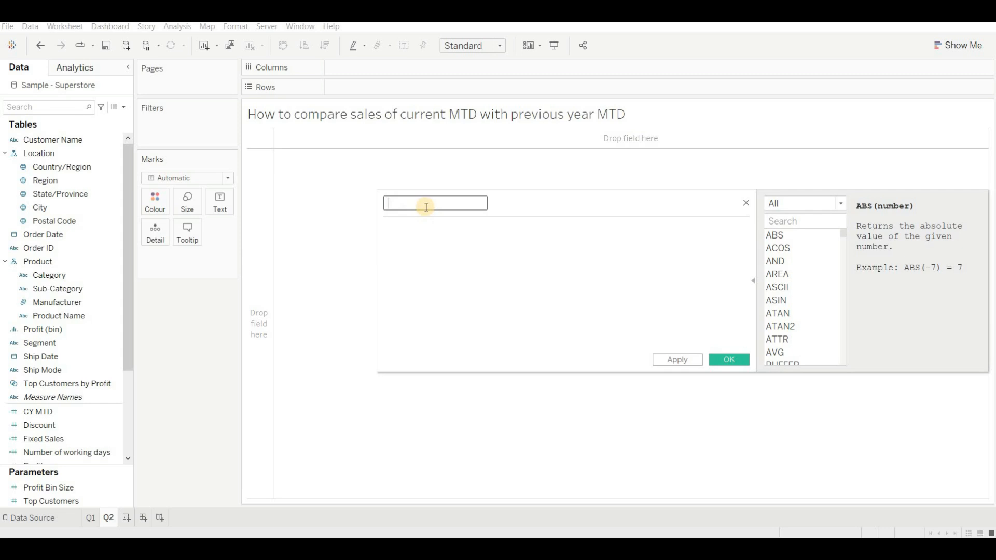
type("py")
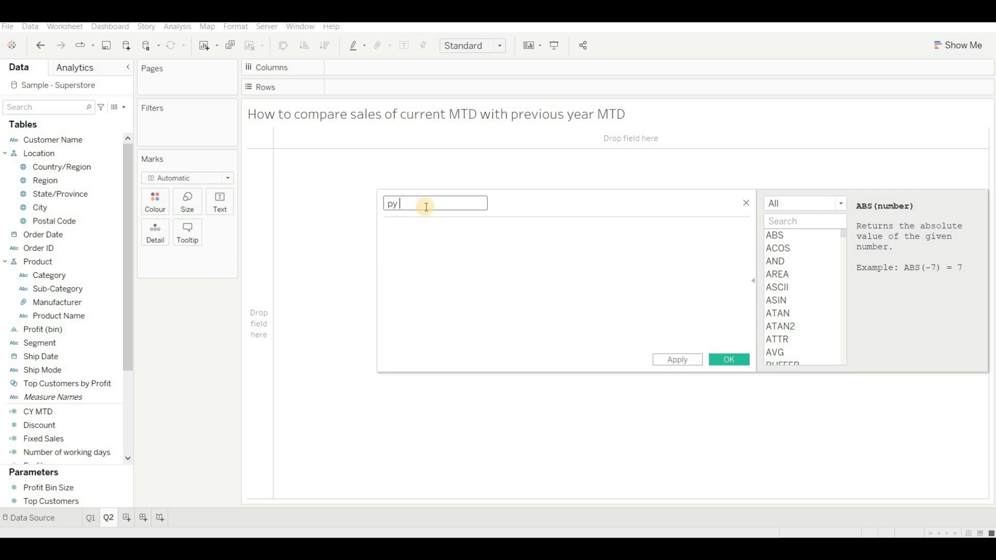
type("MTD")
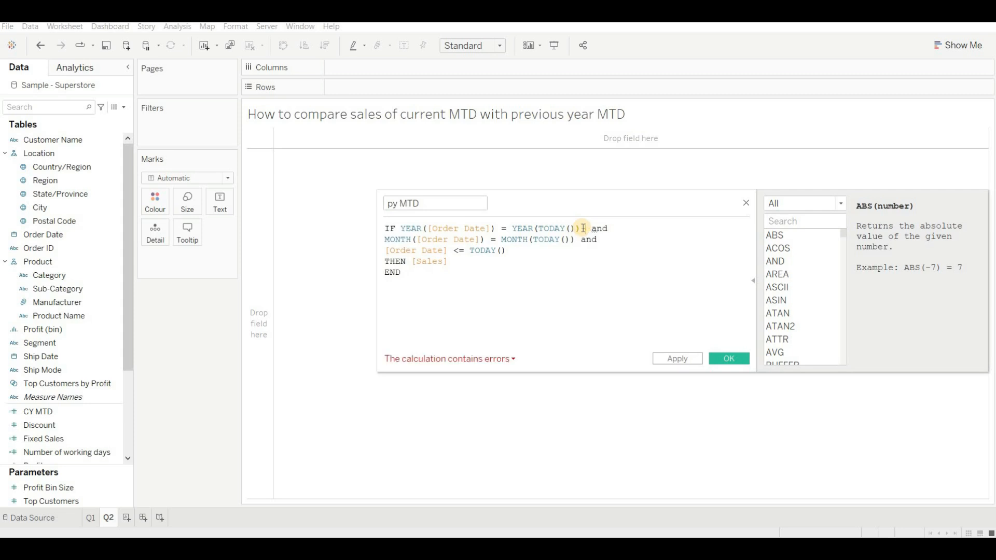
Change the year condition to YEAR(TODAY())-1 and save py MTD.
type("-1")
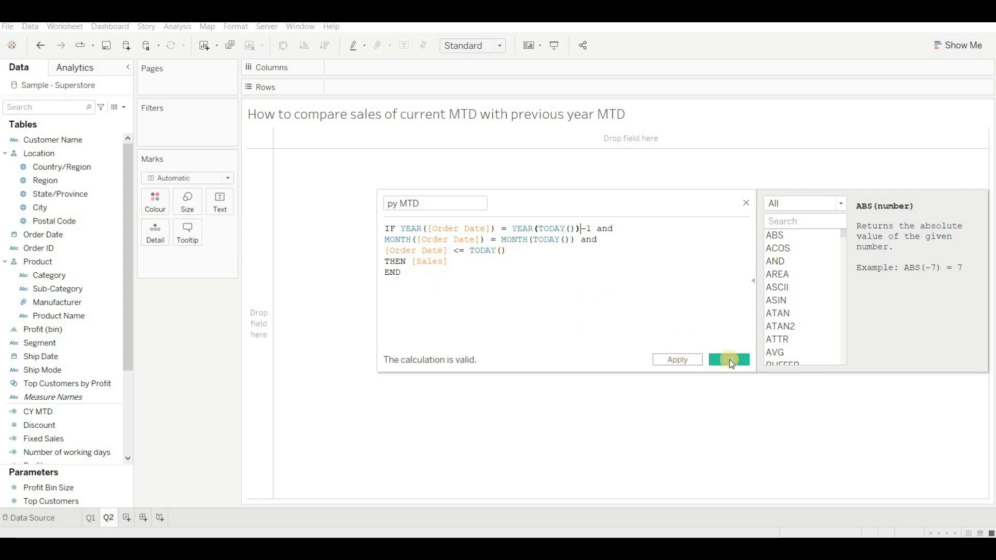
left_click(728, 360)
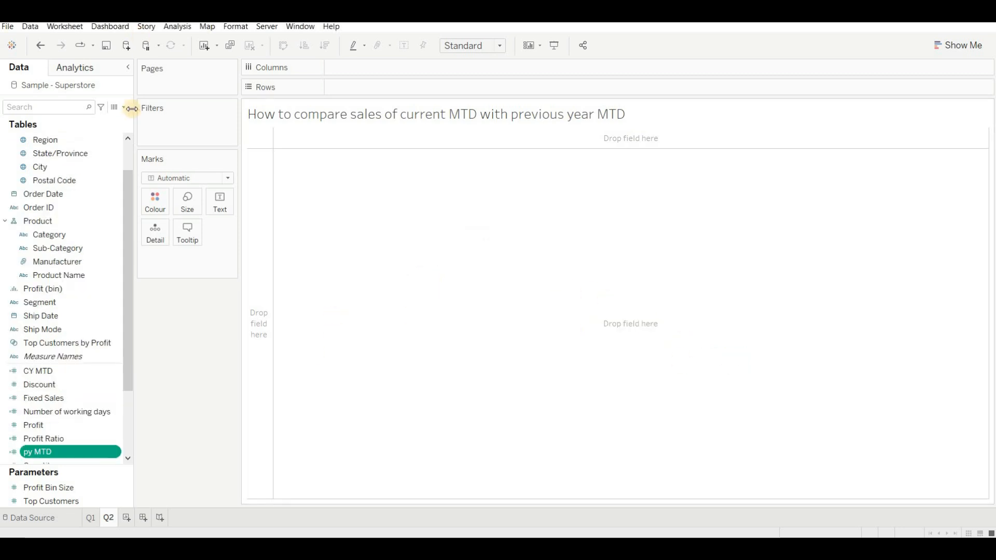
Create a new calculated field named Difference MTD.
left_click(122, 107)
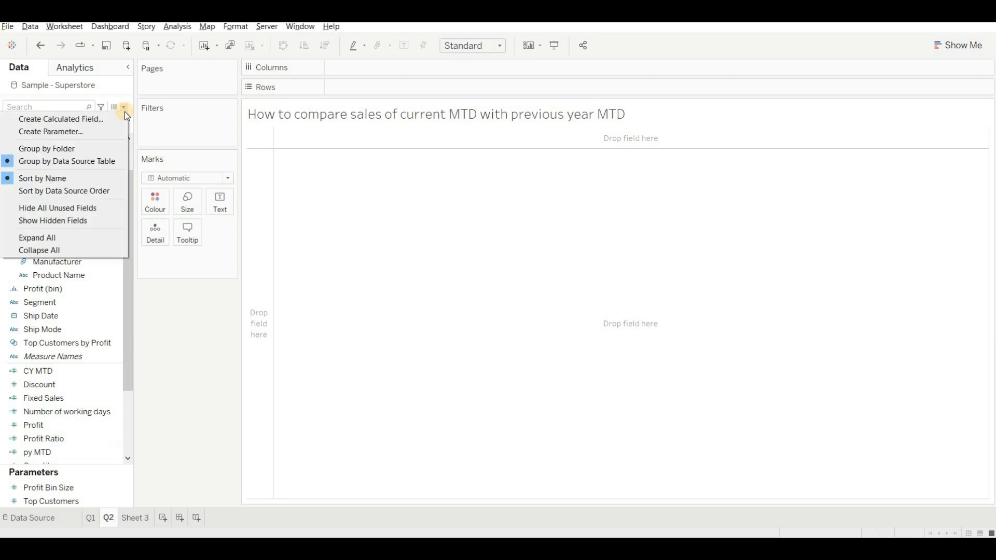
left_click(60, 120)
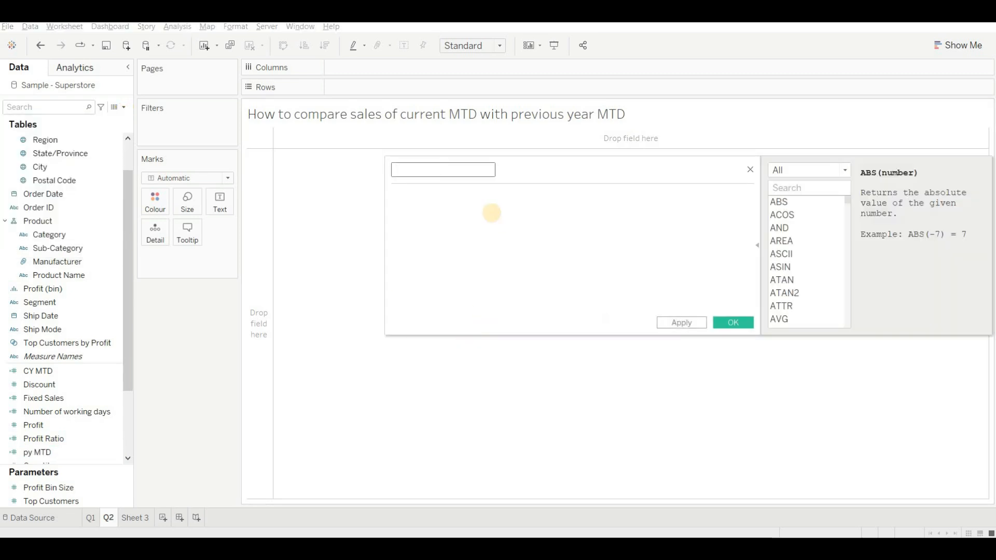
type("Difference")
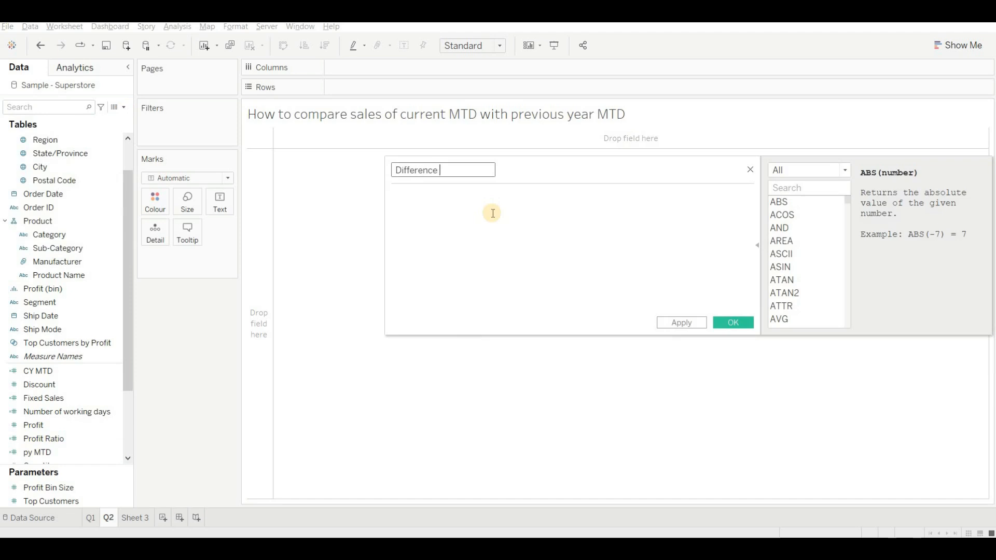
type("MTD")
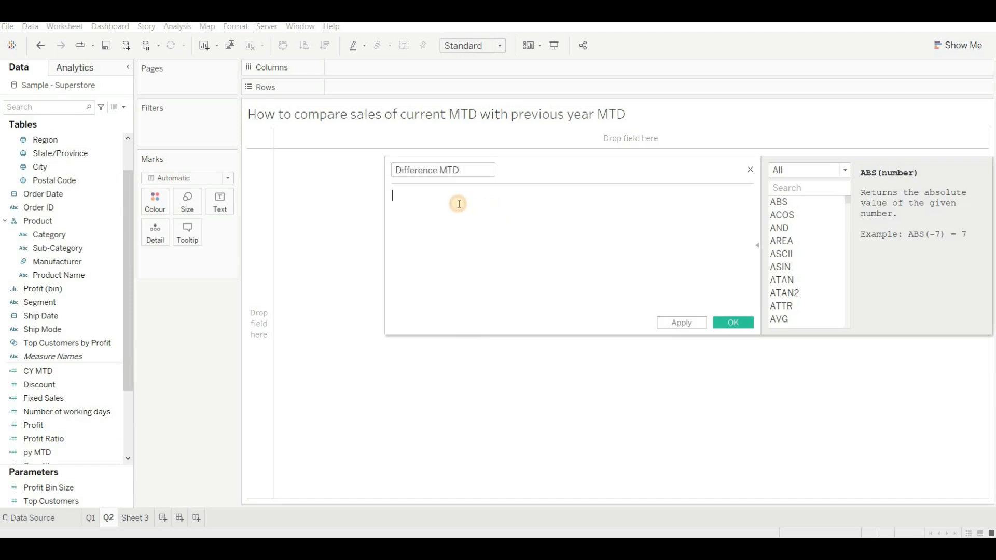
Enter (SUM([CY MTD]) - SUM([py MTD])) / SUM([py MTD]) and save it.
type("SUM(c")
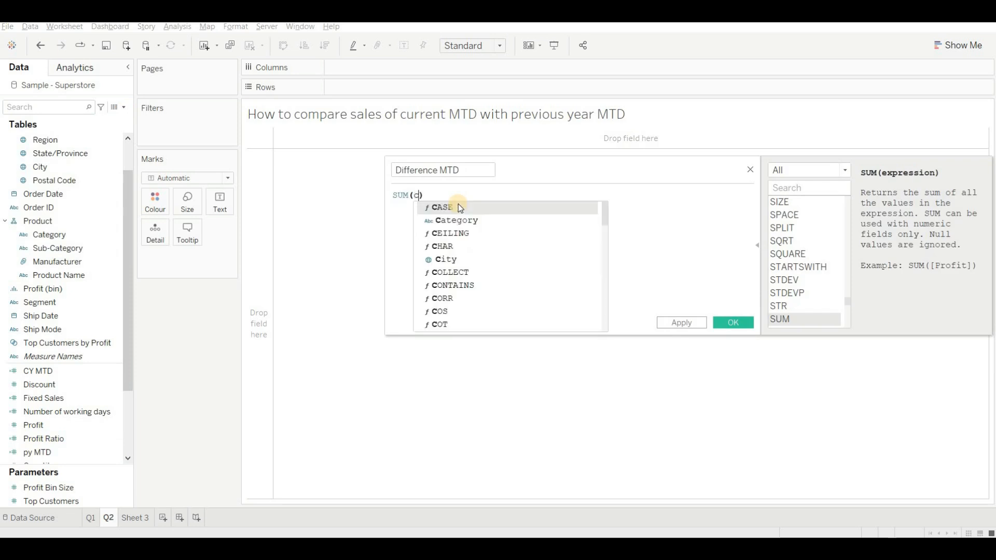
type("[CY MTD]")
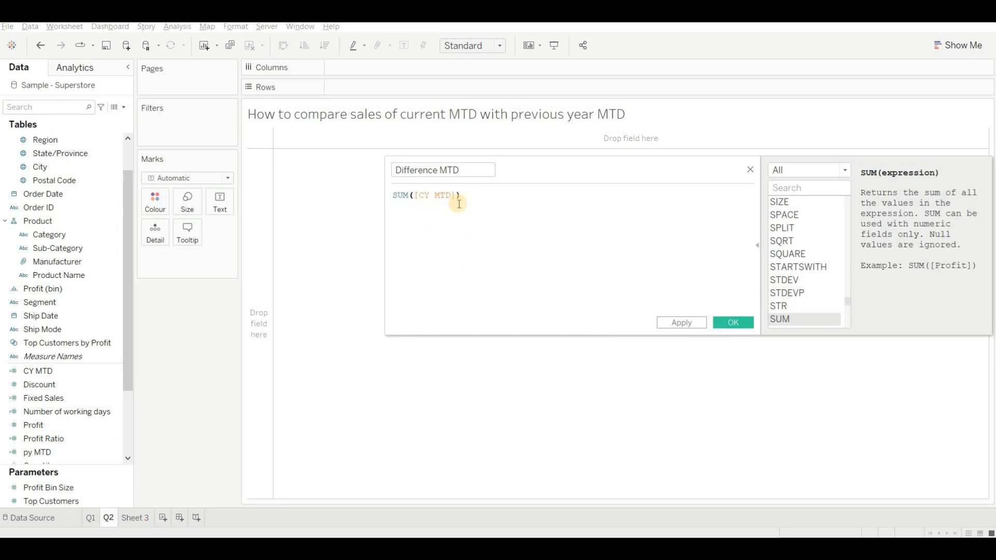
type("-")
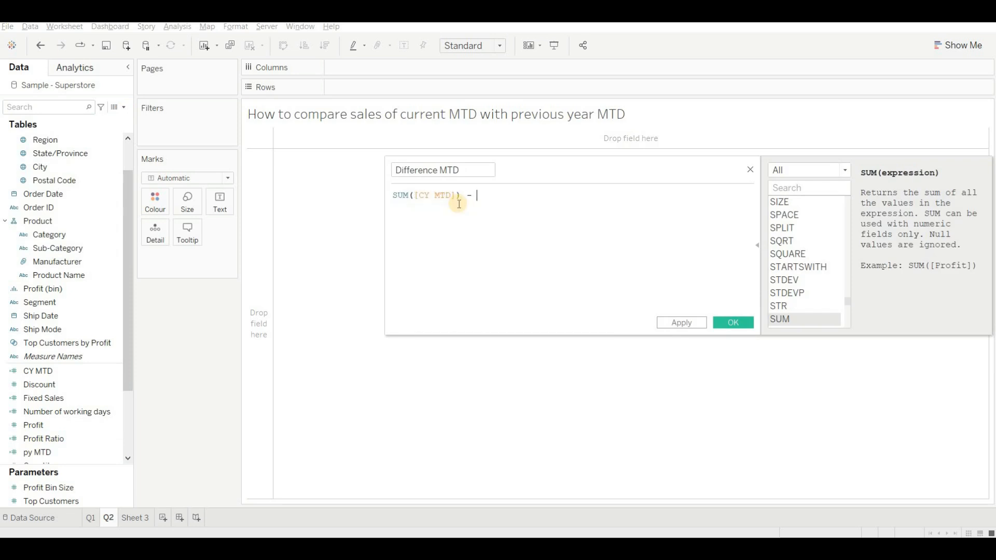
type("SUM(p")
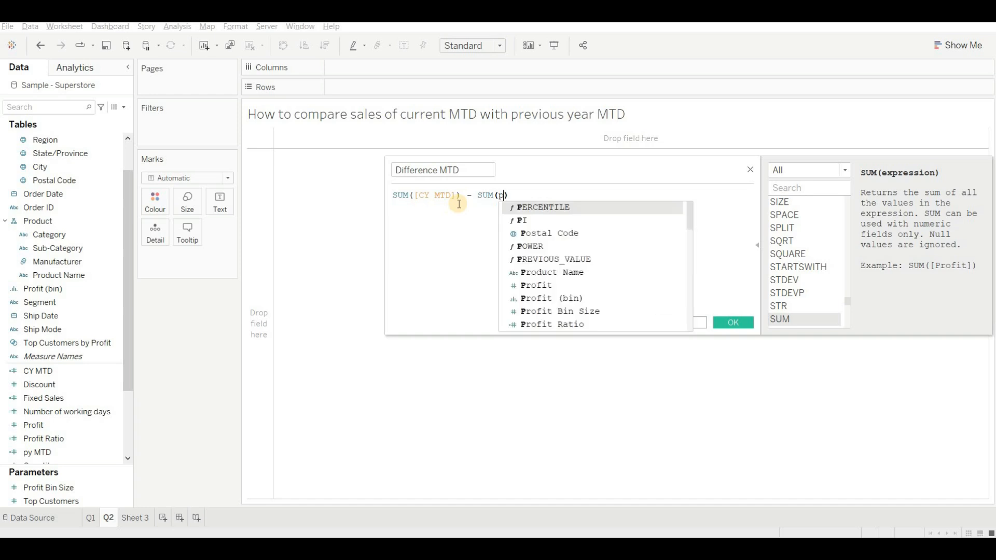
type("py MTD])")
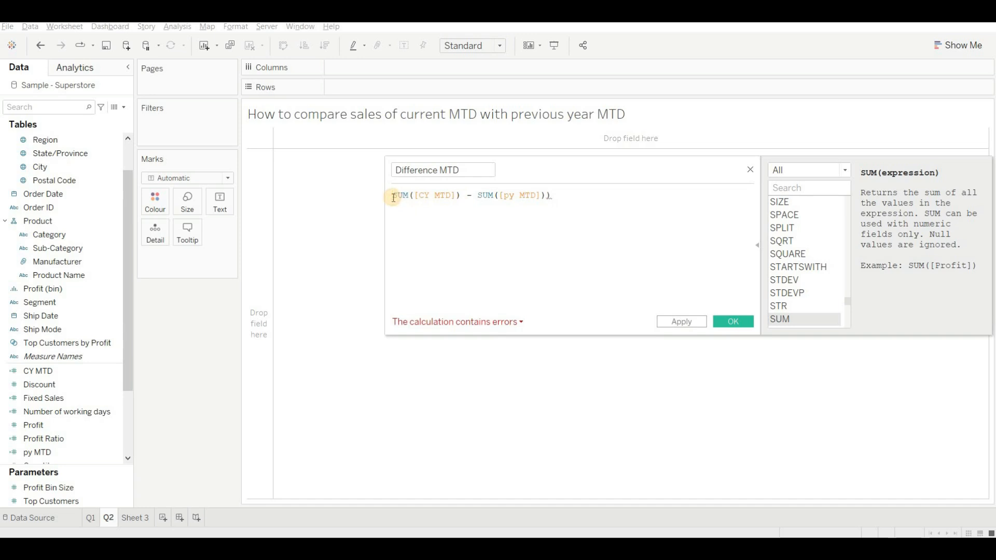
type("(")
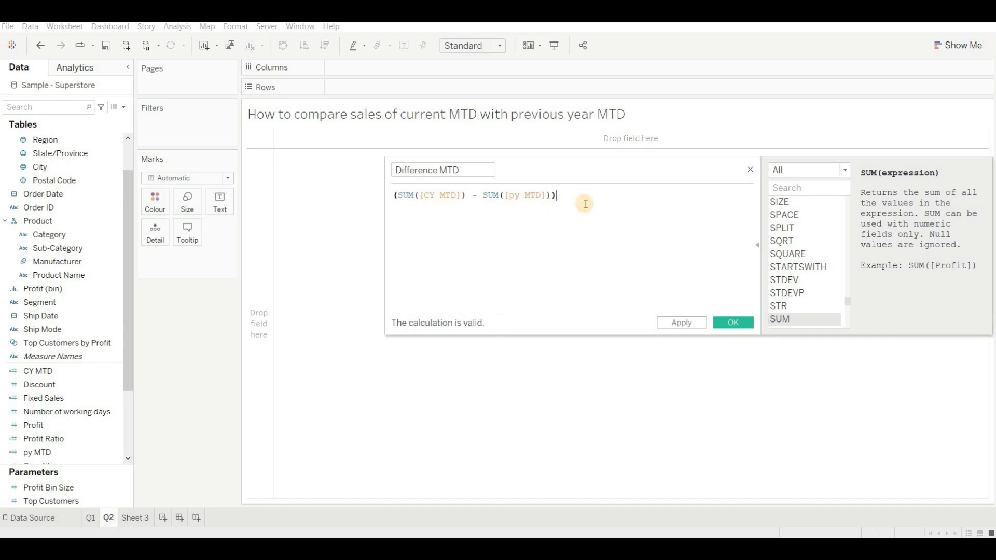
type("/ SUM(")
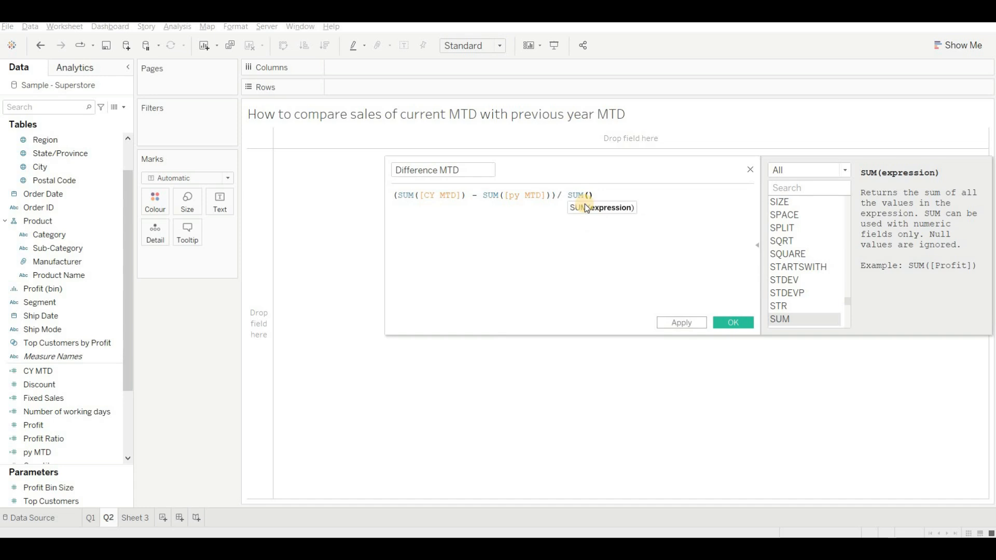
type("[py MTD]")
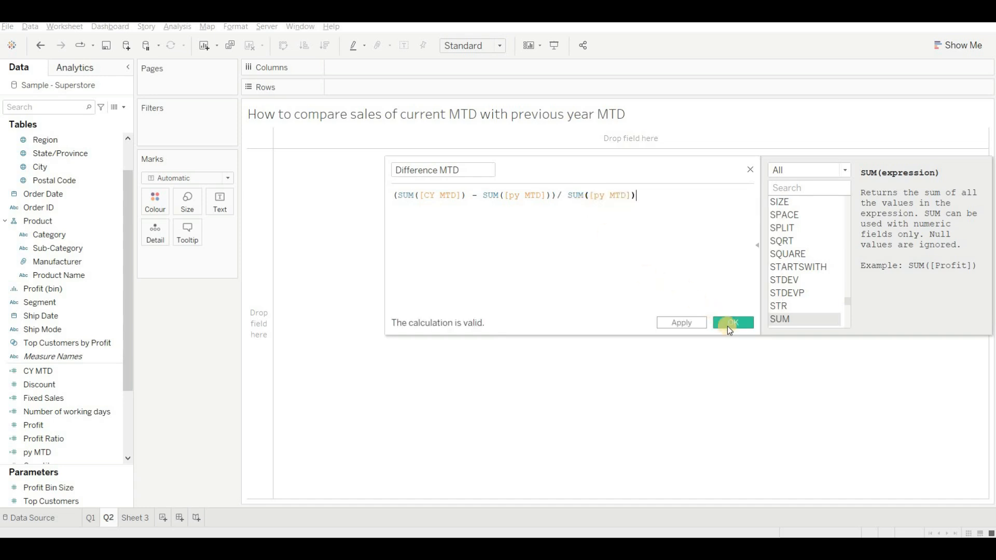
left_click(732, 323)
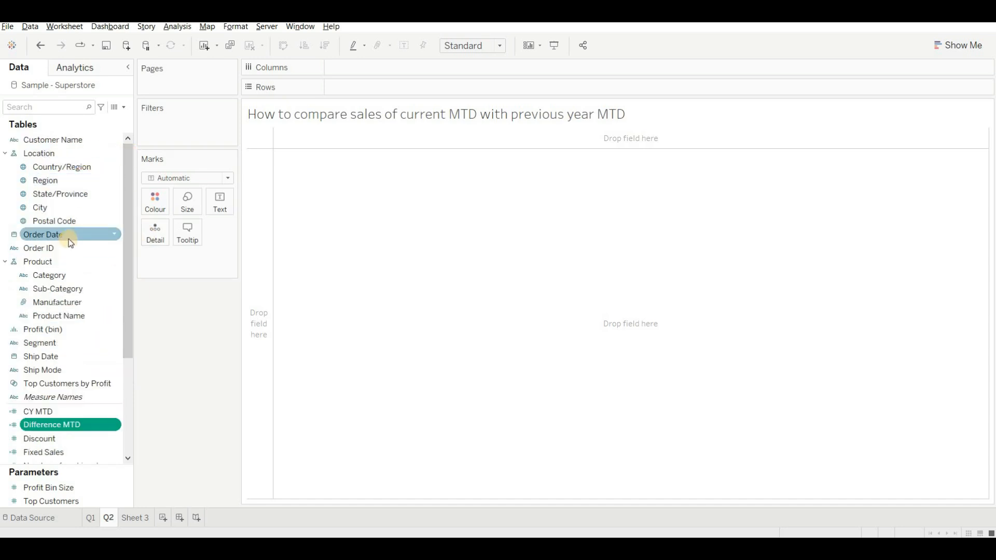
Put Order Date on Rows and search the Data pane for the mtd calculations, selecting CY MTD.
left_click_drag(69, 235, 371, 87)
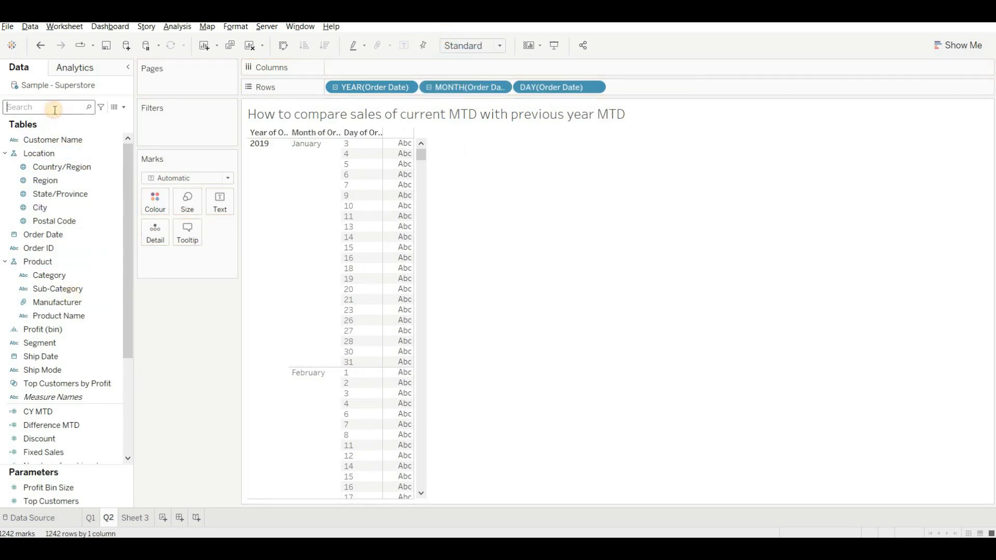
type("mtd")
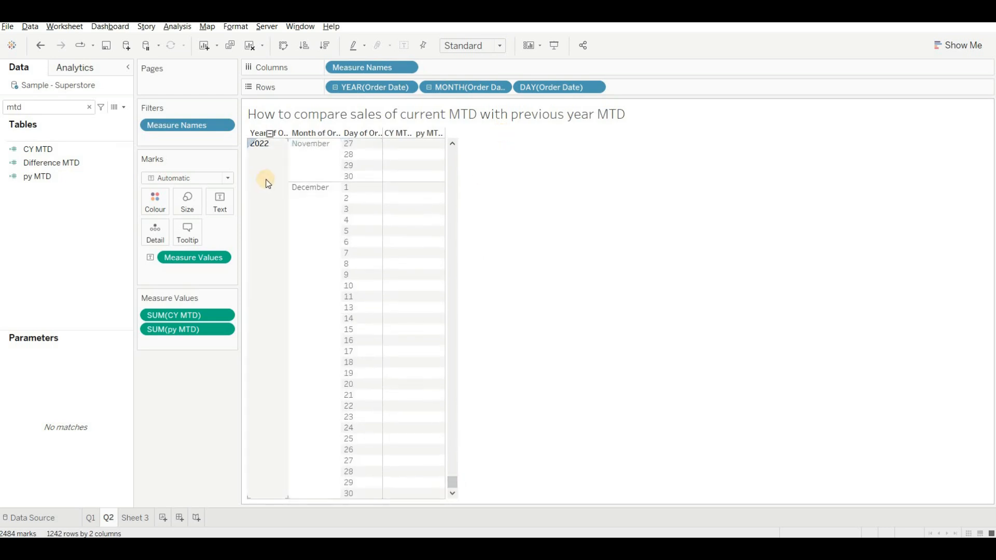
left_click(38, 148)
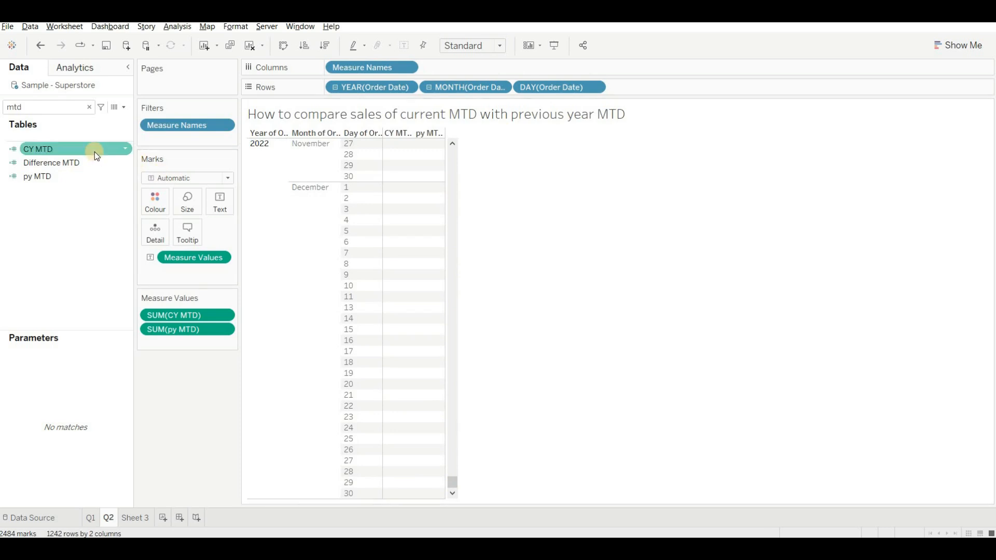
Edit CY MTD, replacing the year TODAY() with MAKEDATE(2022,08,06).
right_click(38, 148)
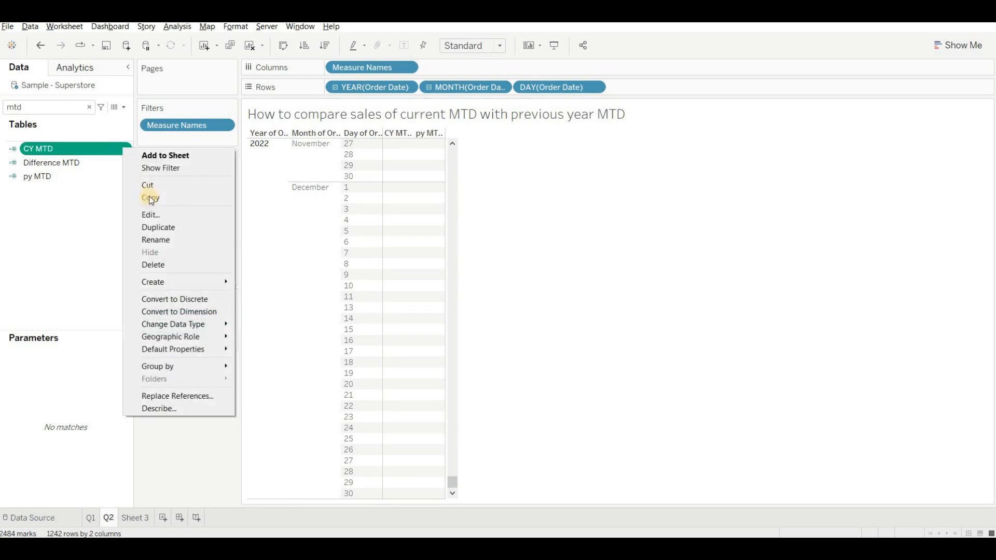
left_click(150, 215)
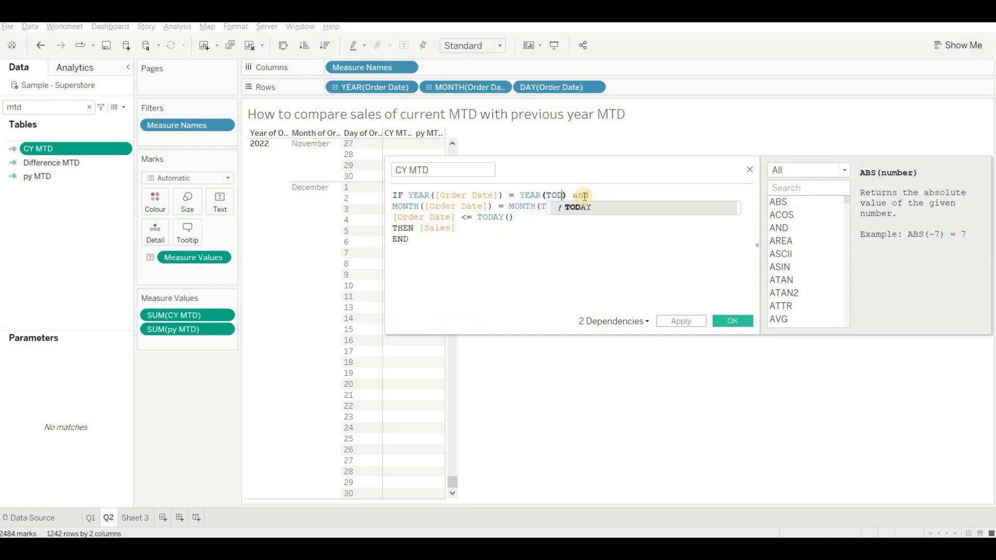
type("make")
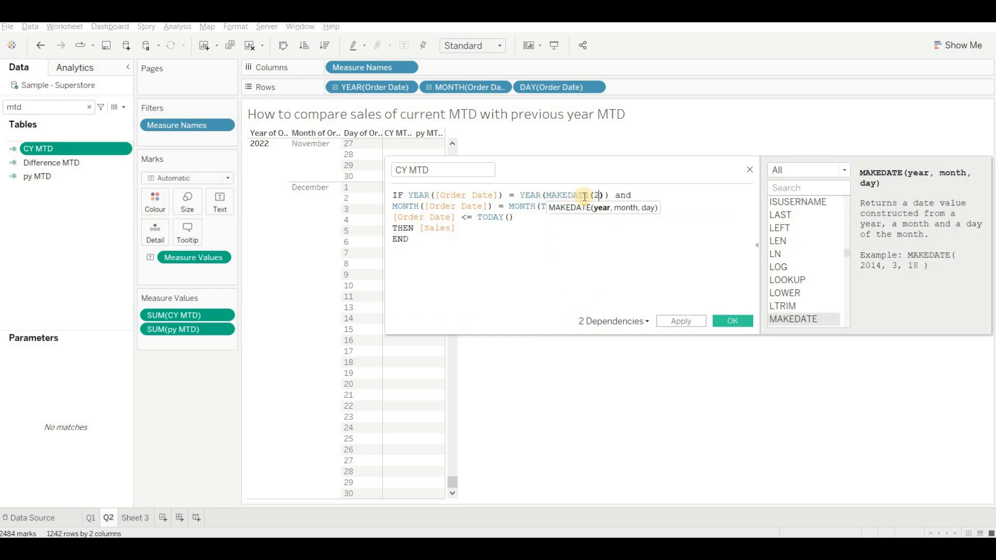
type("022,")
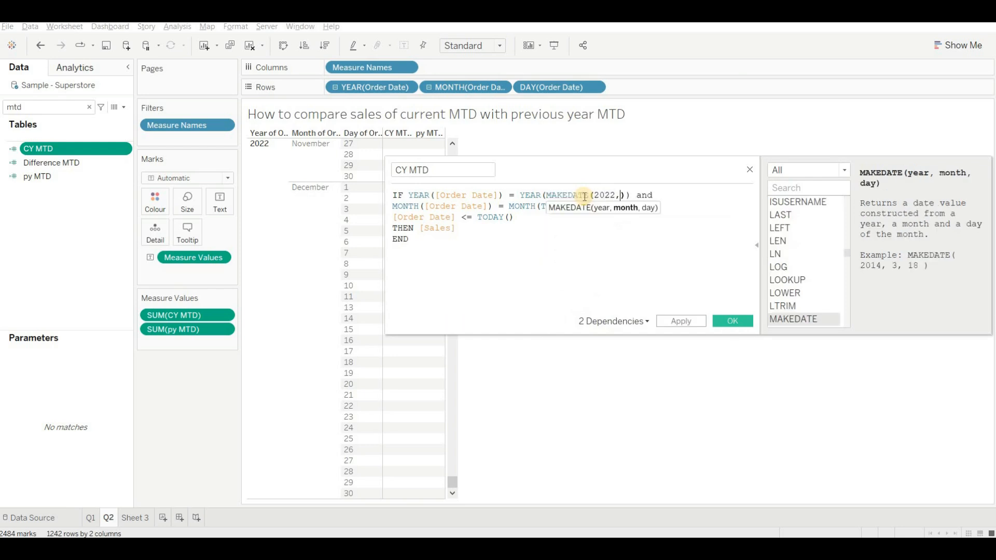
type("08")
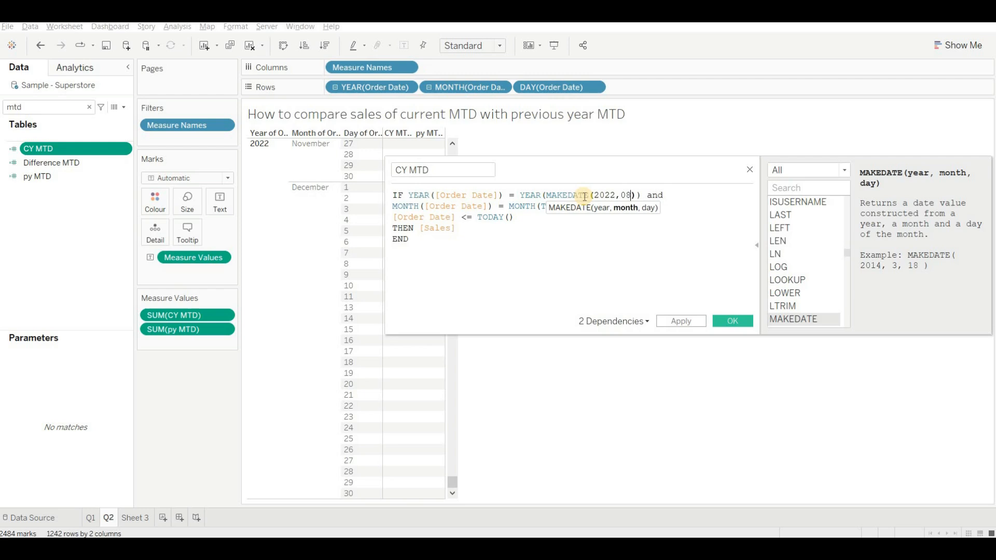
type(",06")
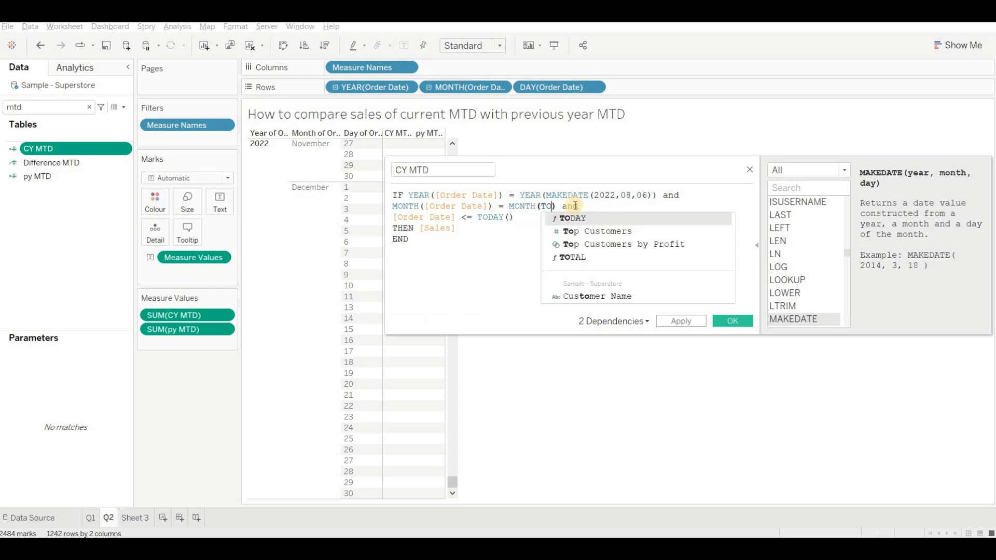
Replace the month and day TODAY() calls with MAKEDATE(2022,08,06) and save CY MTD.
type("MAKEDATE(2022,08,06)")
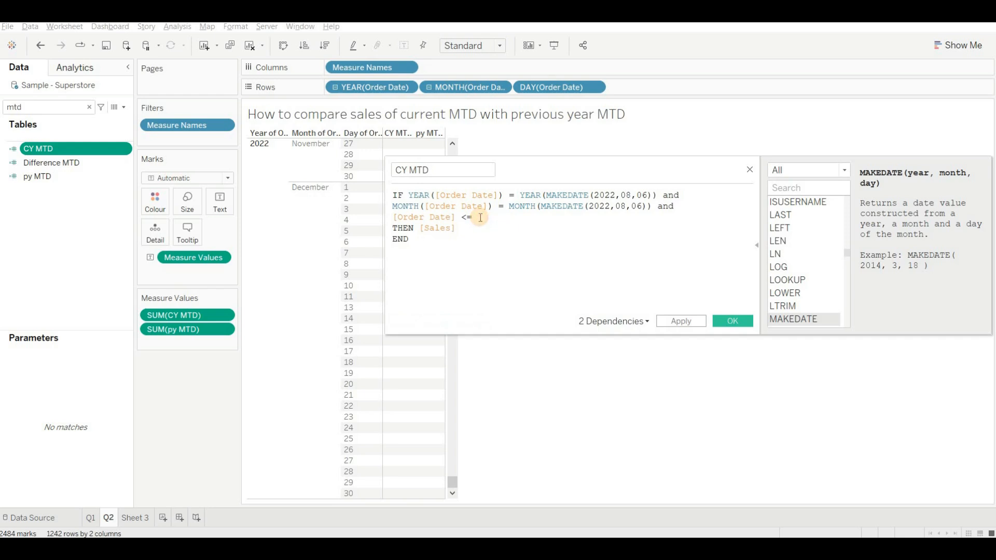
type("MAKEDATE(2022,08,06)")
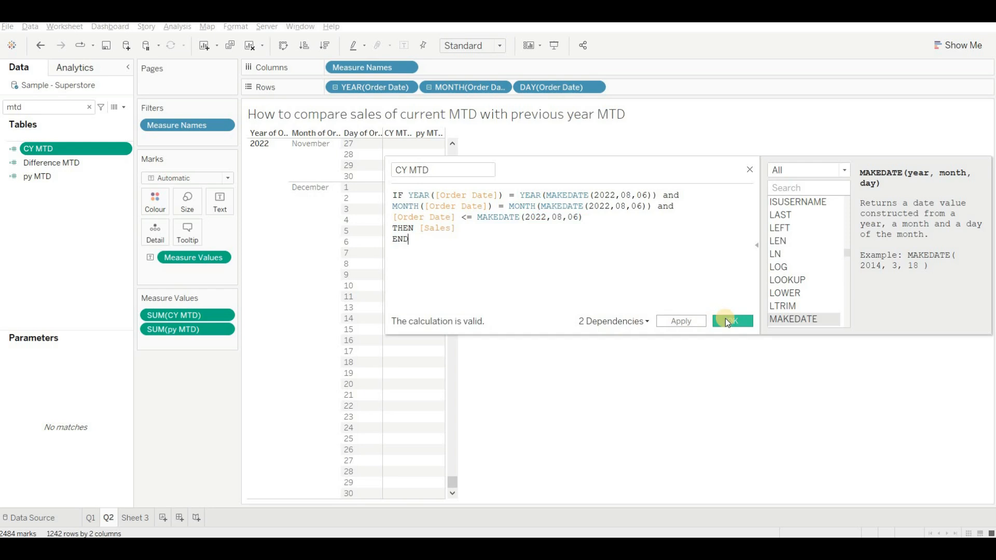
left_click(732, 320)
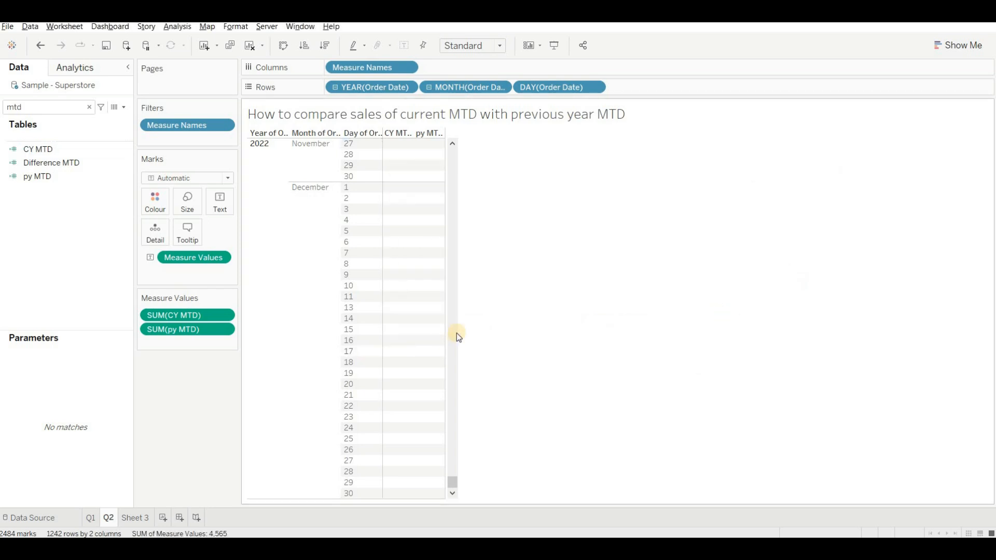
Review the CY MTD formula against August 2022 sales through day 6, then bring up py MTD's options.
scroll("down", 3)
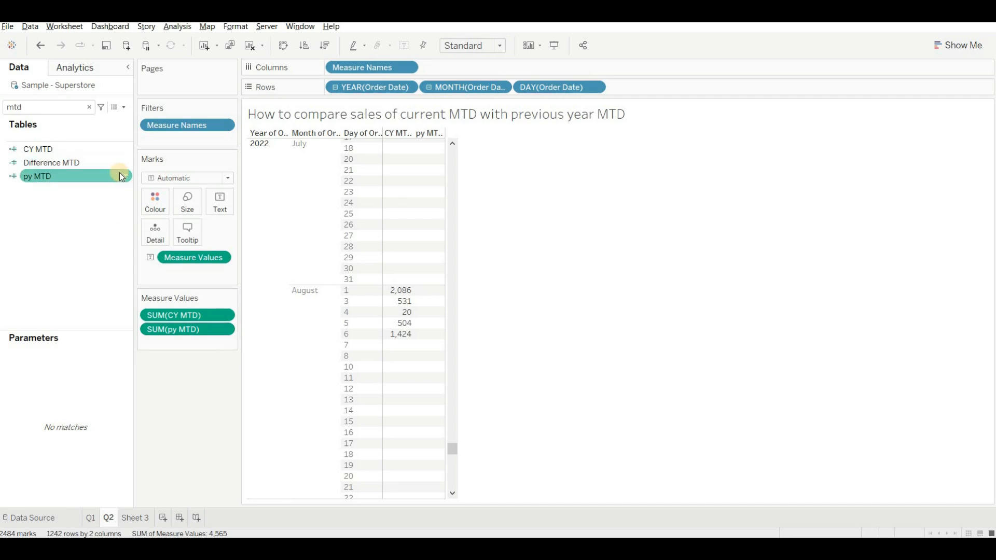
left_click(38, 149)
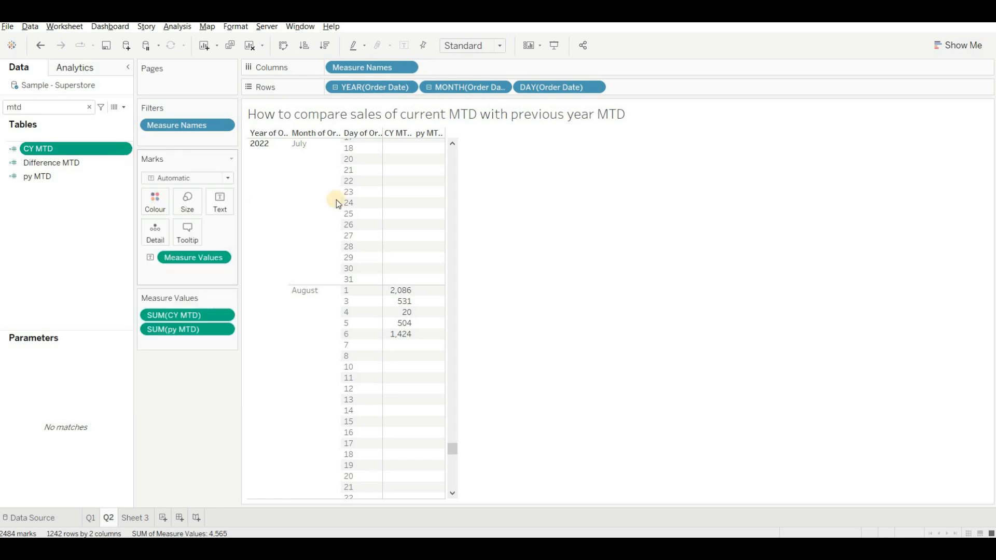
double_click(39, 148)
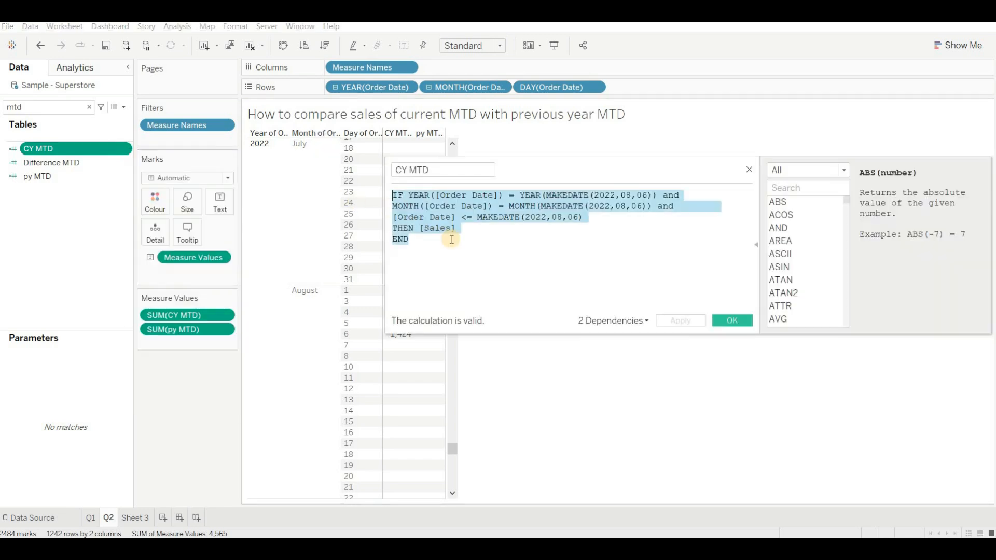
left_click(730, 321)
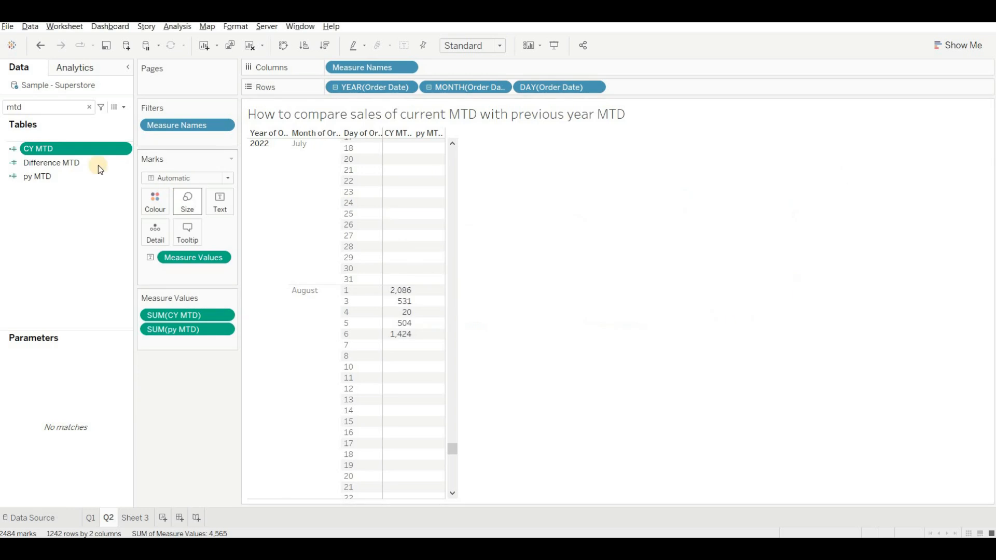
right_click(37, 177)
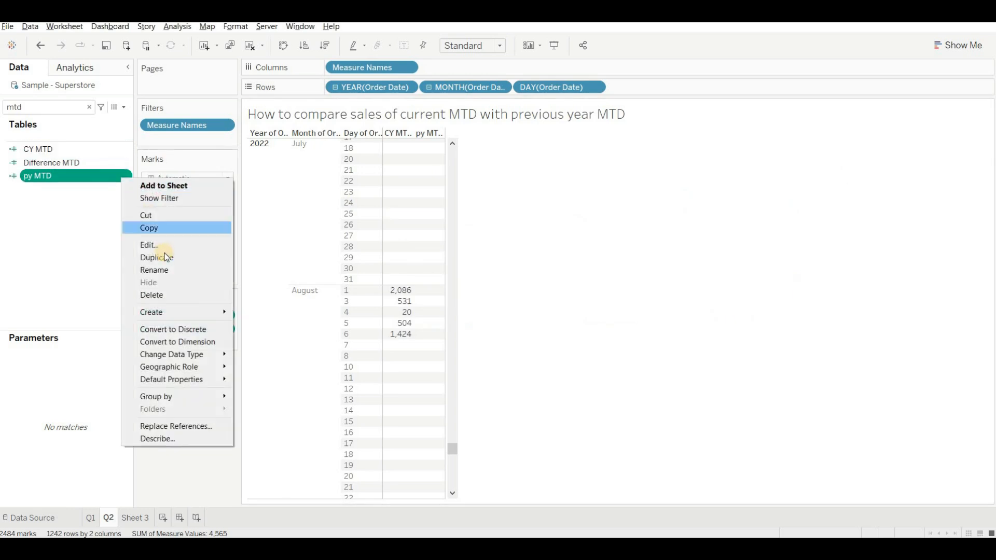
Replace TODAY() in py MTD with MAKEDATE dates ending 6 August 2021 and confirm.
left_click(148, 244)
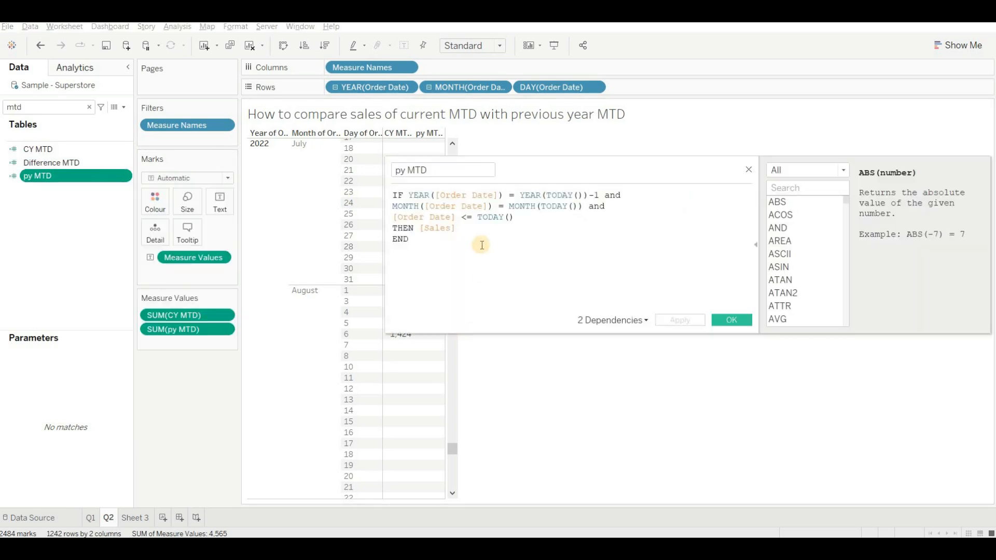
type("MAKEDATE(2022,08,06)")
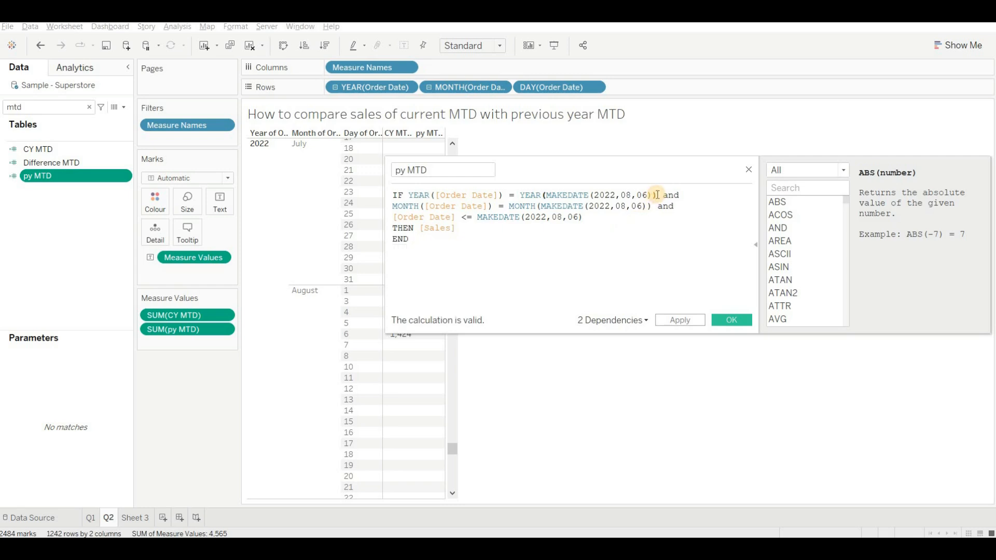
type("-1")
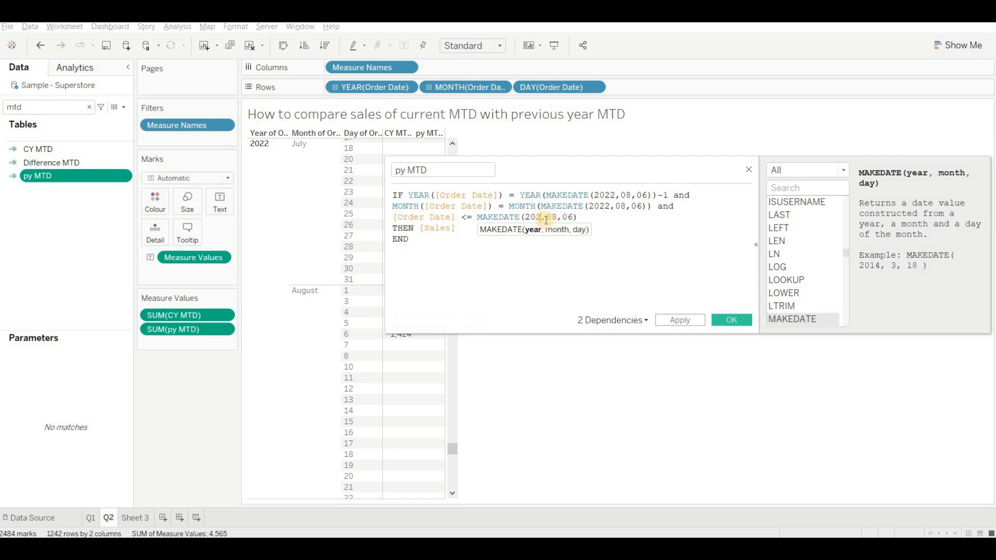
type("2021")
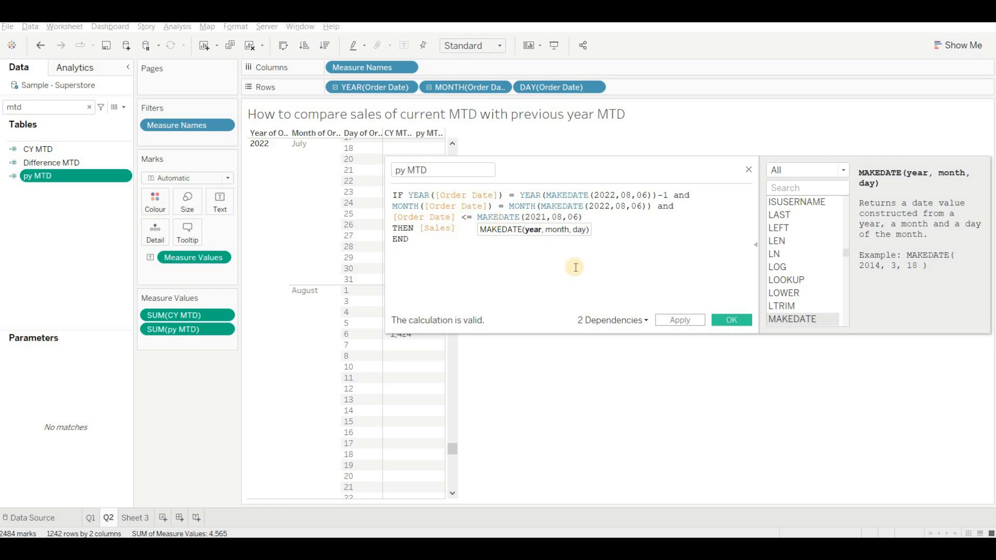
left_click(731, 319)
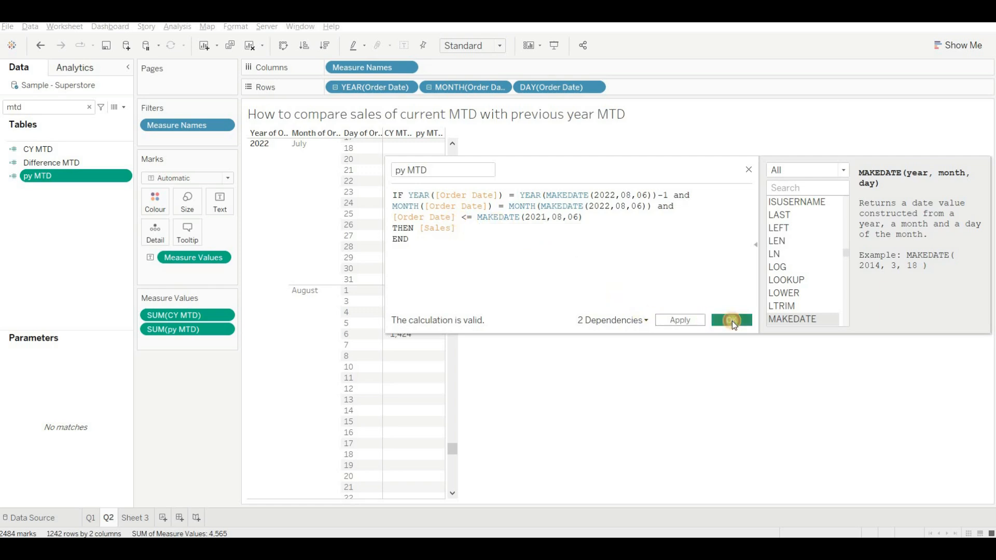
left_click(732, 319)
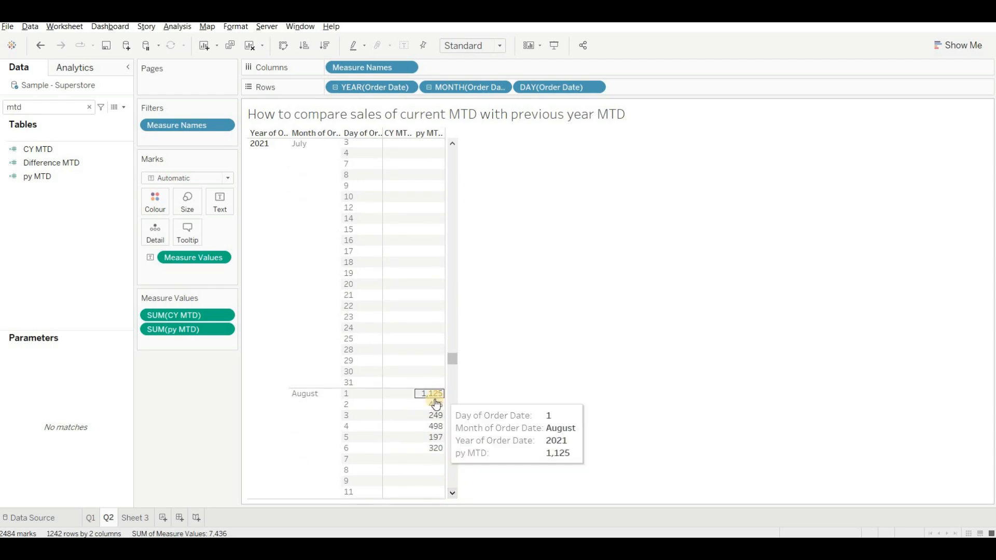
mouse_move(445, 423)
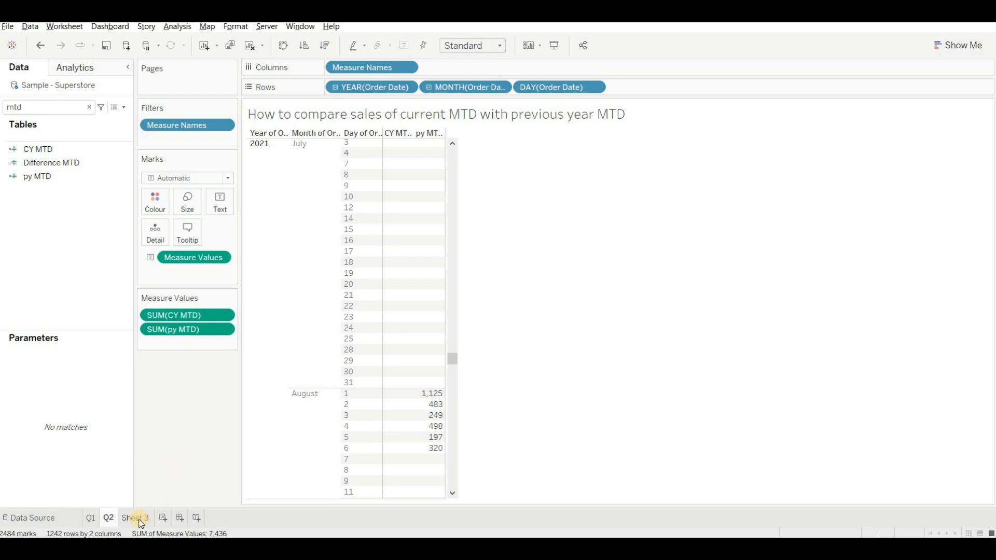
Switch to Sheet 3 after checking py MTD shows August 2021 sales for days 1–6.
left_click(133, 518)
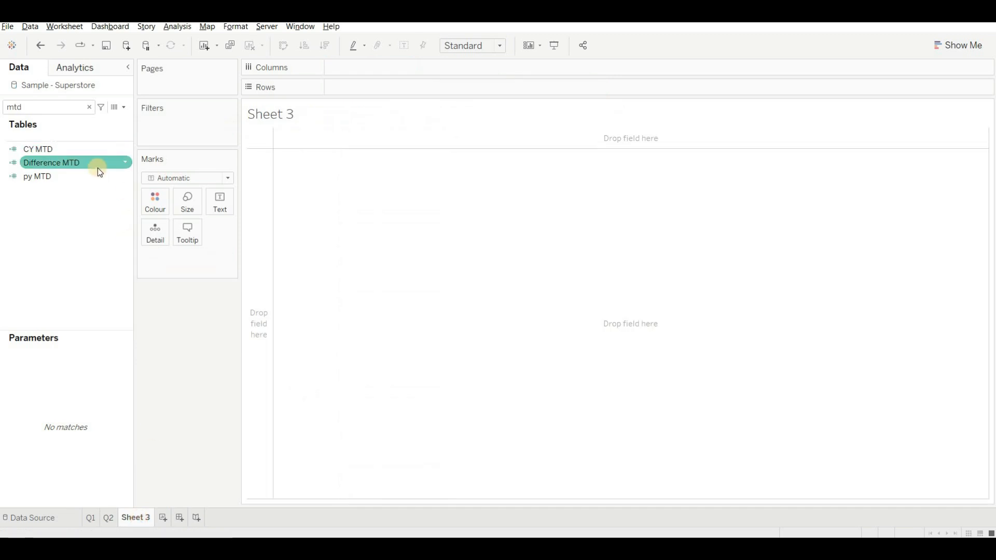
Show Difference MTD as text on the Marks card, formatted as a percentage reading 58.97%.
left_click_drag(51, 163, 220, 199)
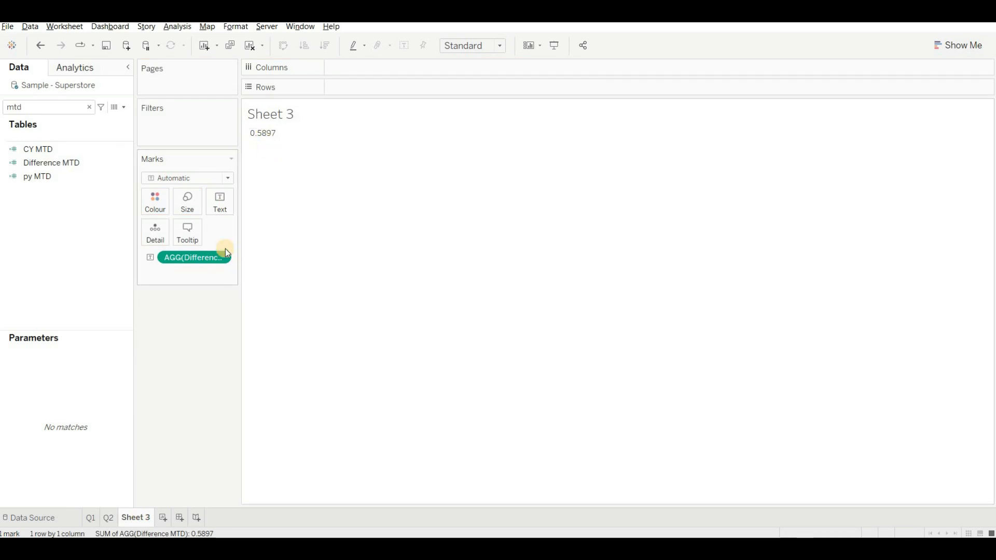
right_click(194, 258)
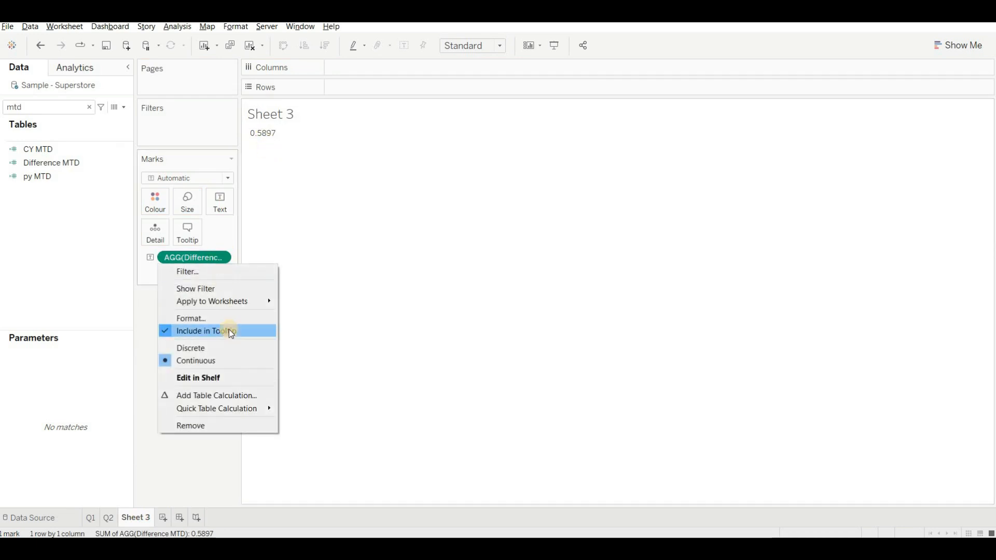
left_click(191, 319)
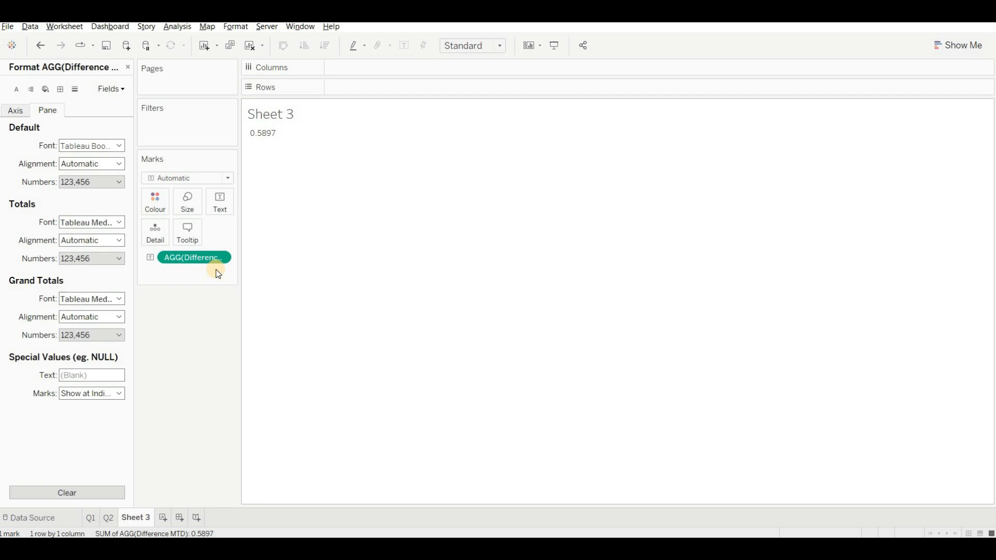
left_click(118, 182)
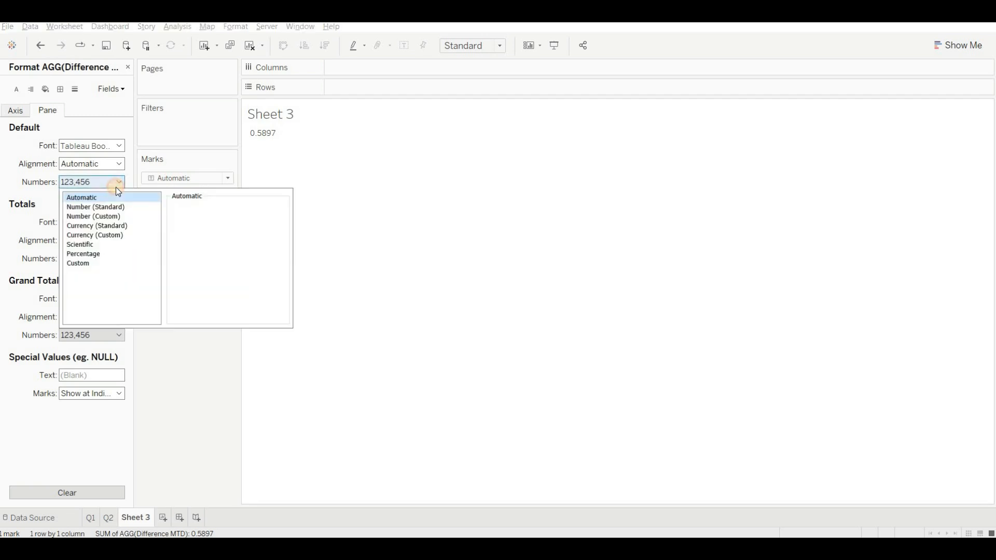
left_click(83, 253)
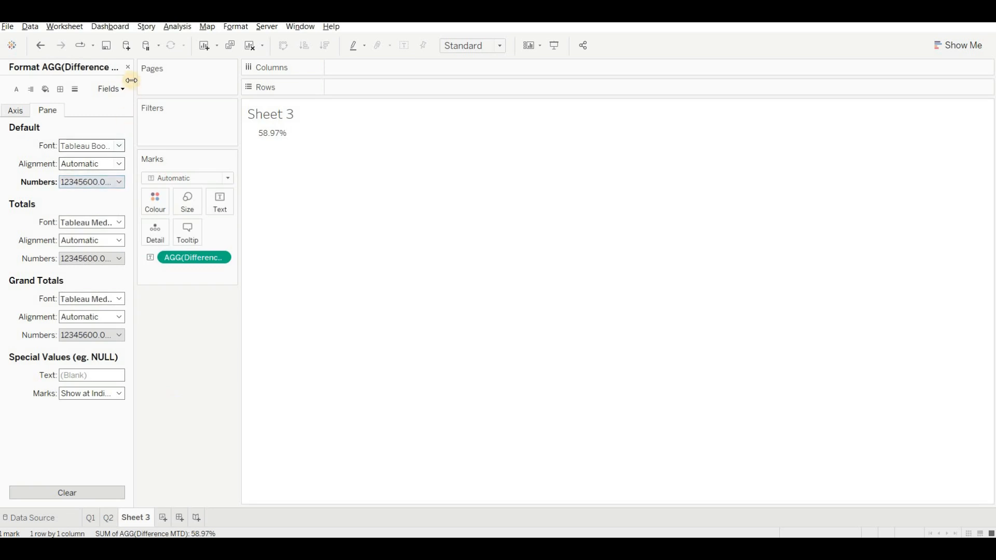
left_click(127, 68)
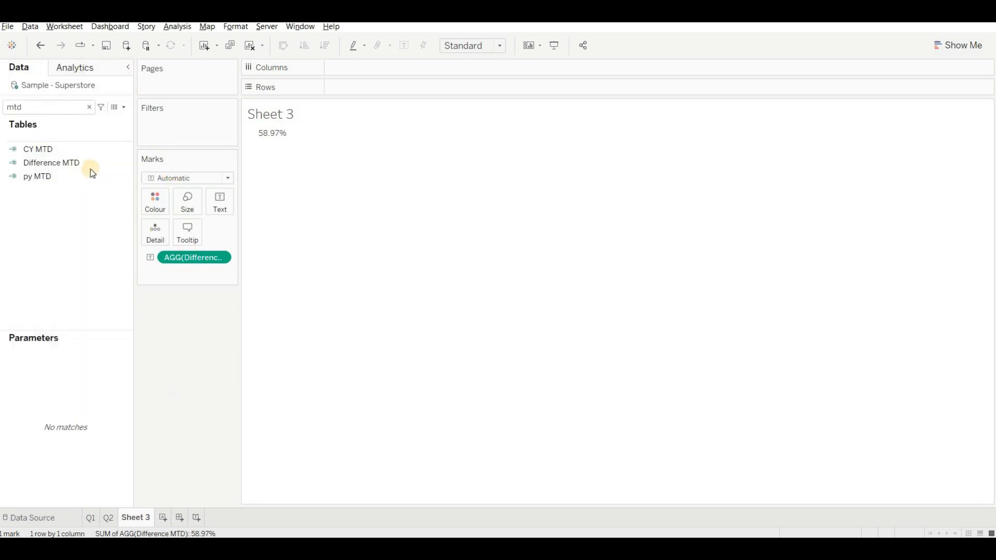
left_click(51, 163)
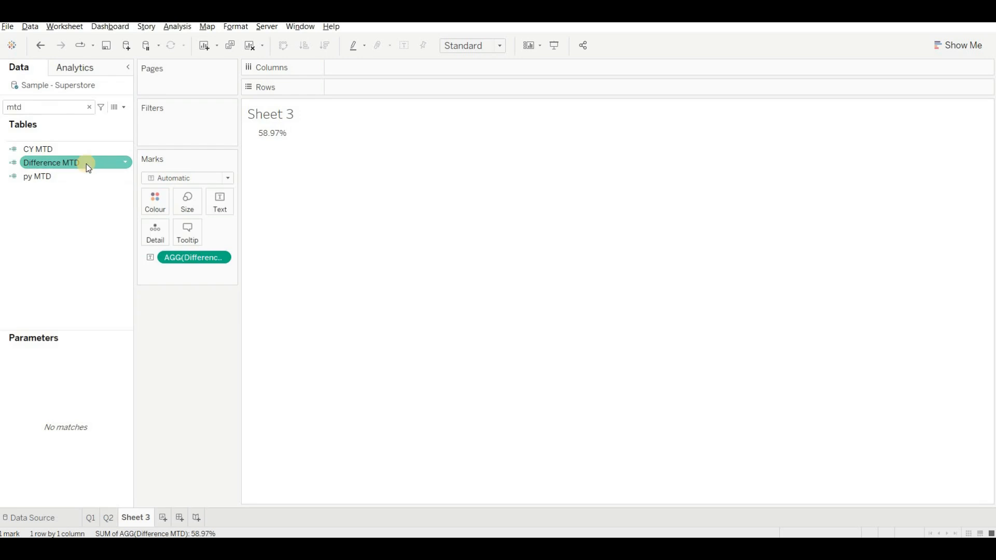